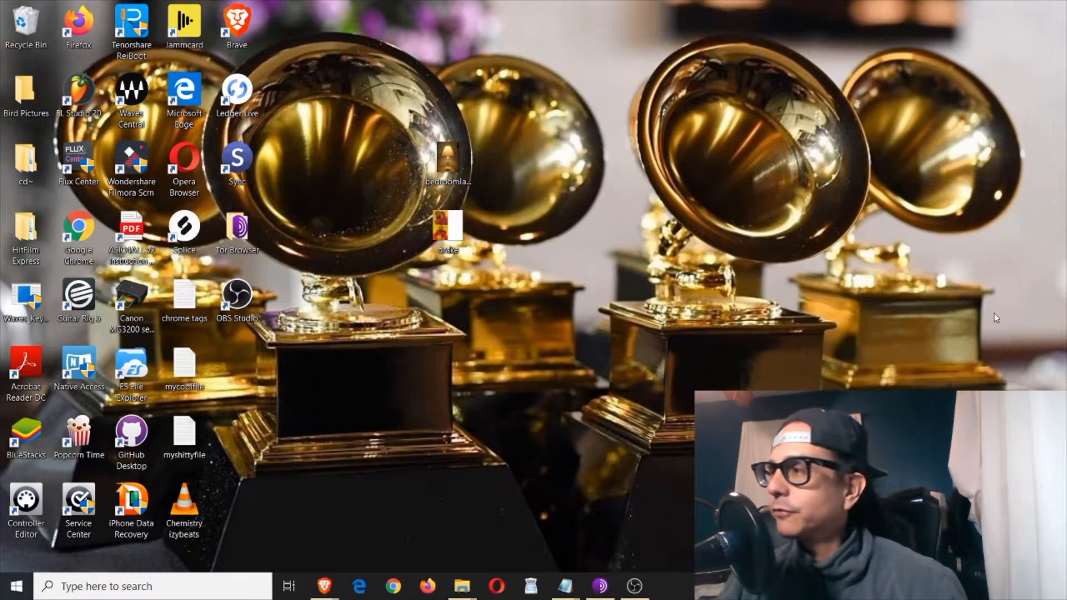
mouse_move(925, 314)
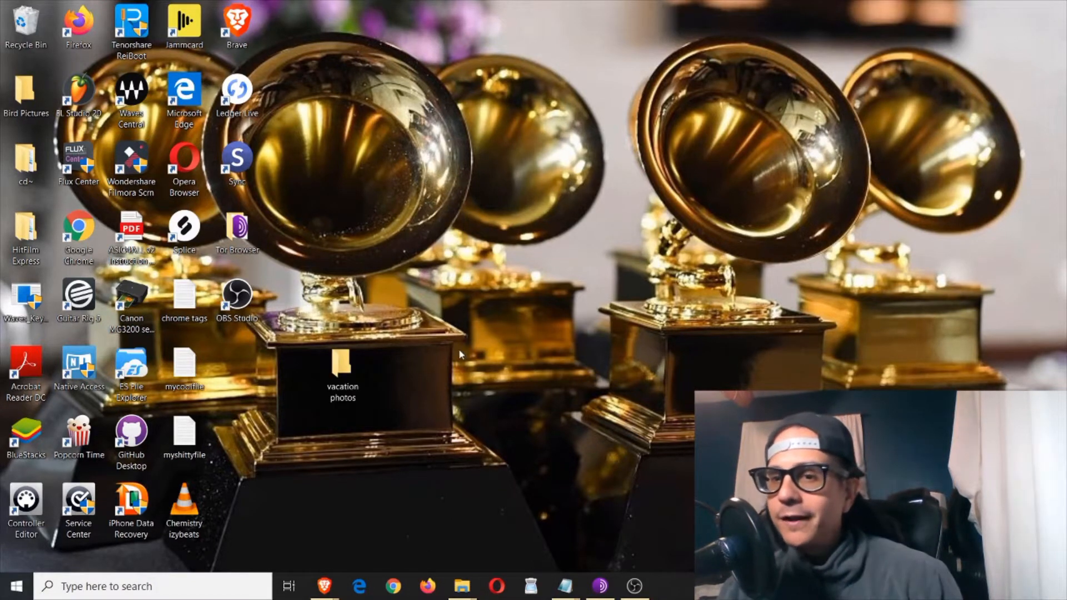
- Open the vacation photos folder from the desktop
left_click(342, 370)
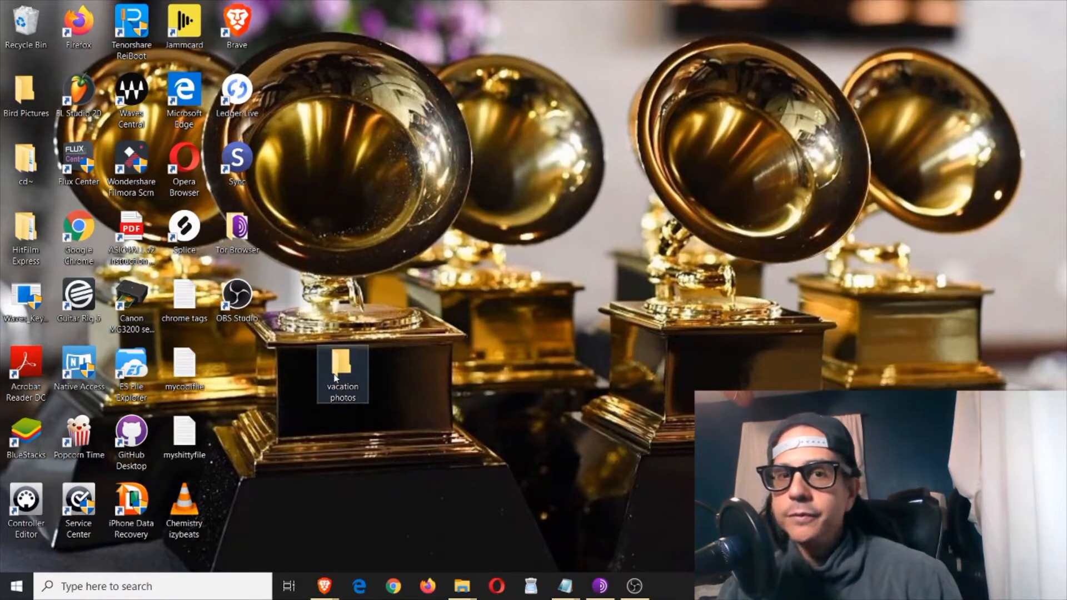
double_click(343, 375)
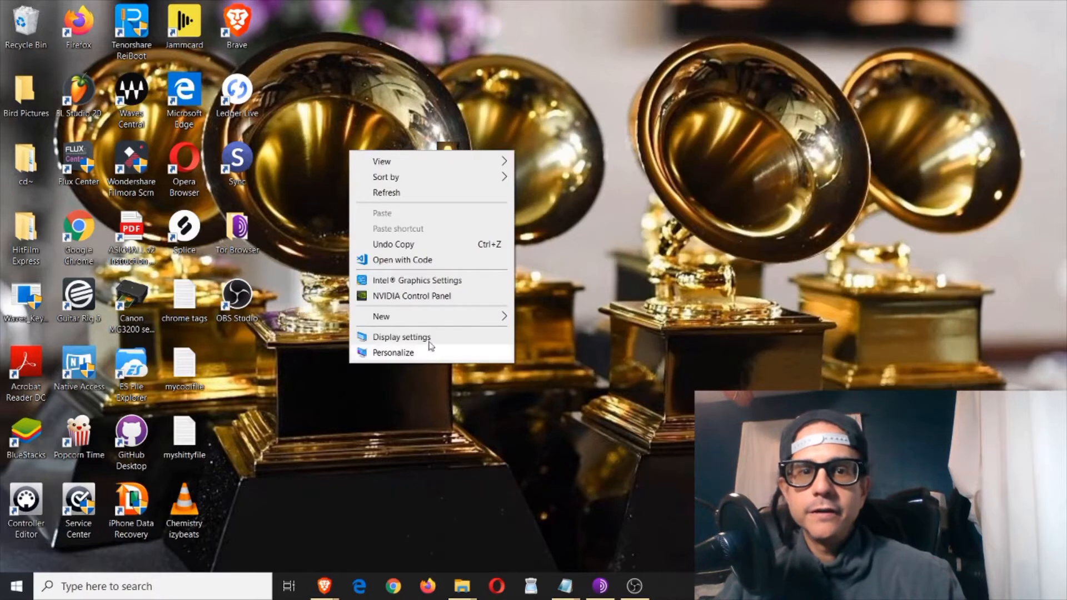
- Create a new desktop folder and rename it to vacation photos
left_click(381, 316)
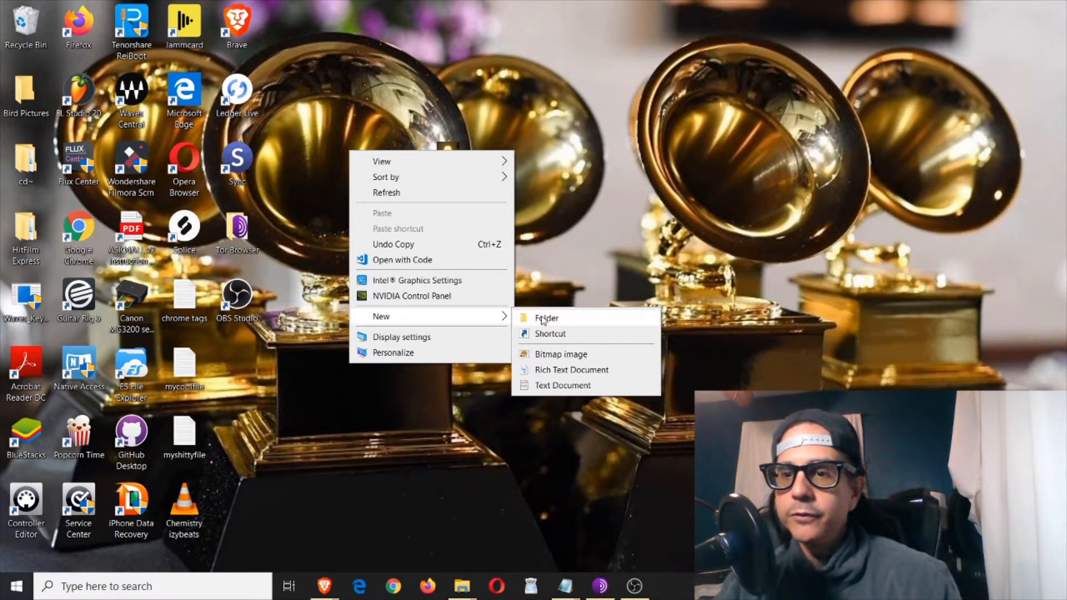
left_click(544, 318)
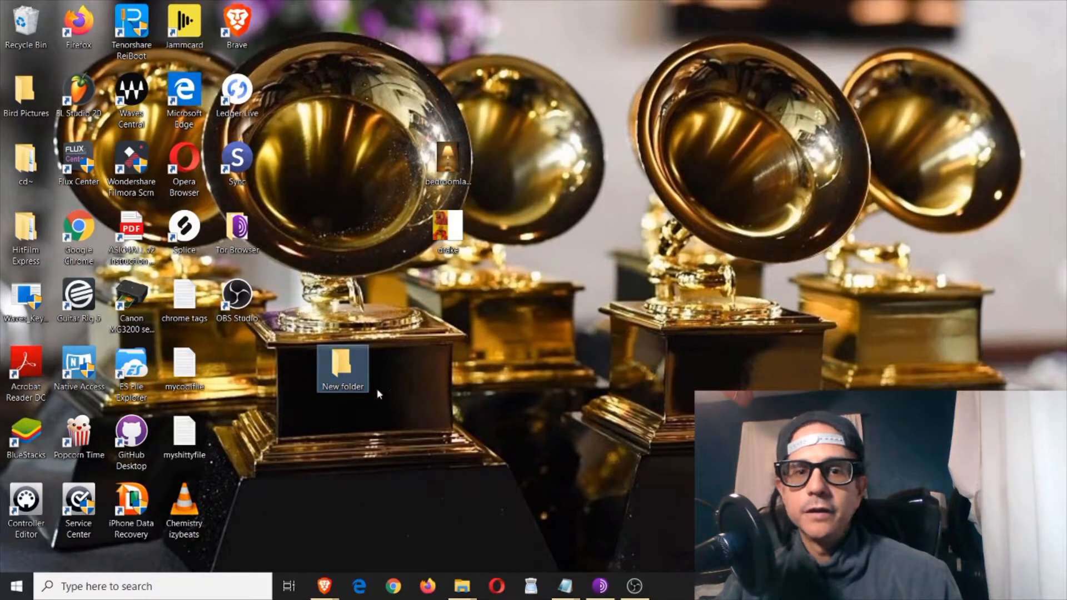
right_click(343, 369)
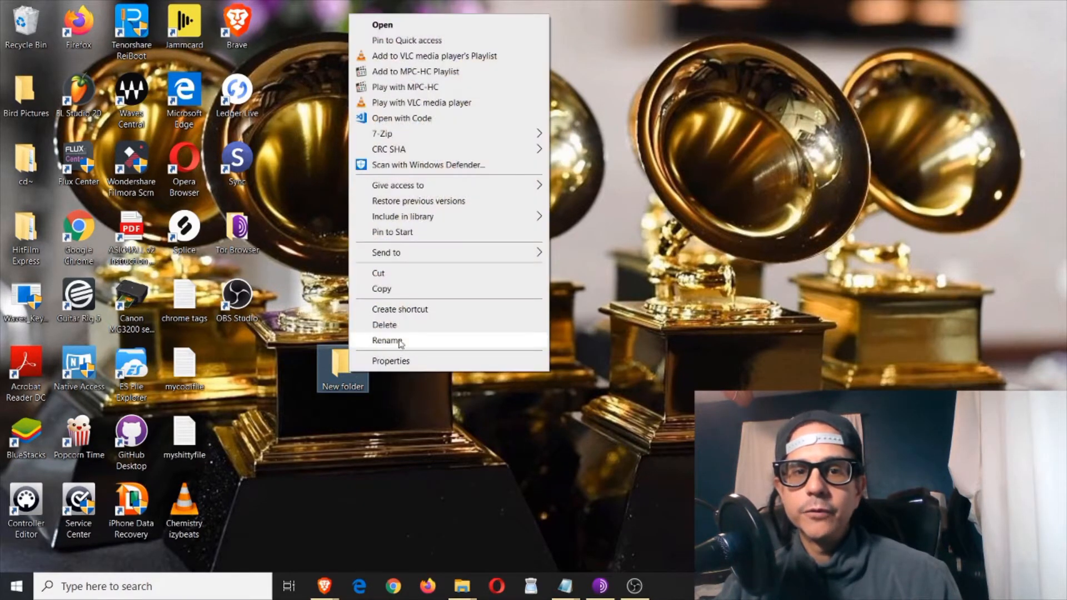
left_click(389, 340)
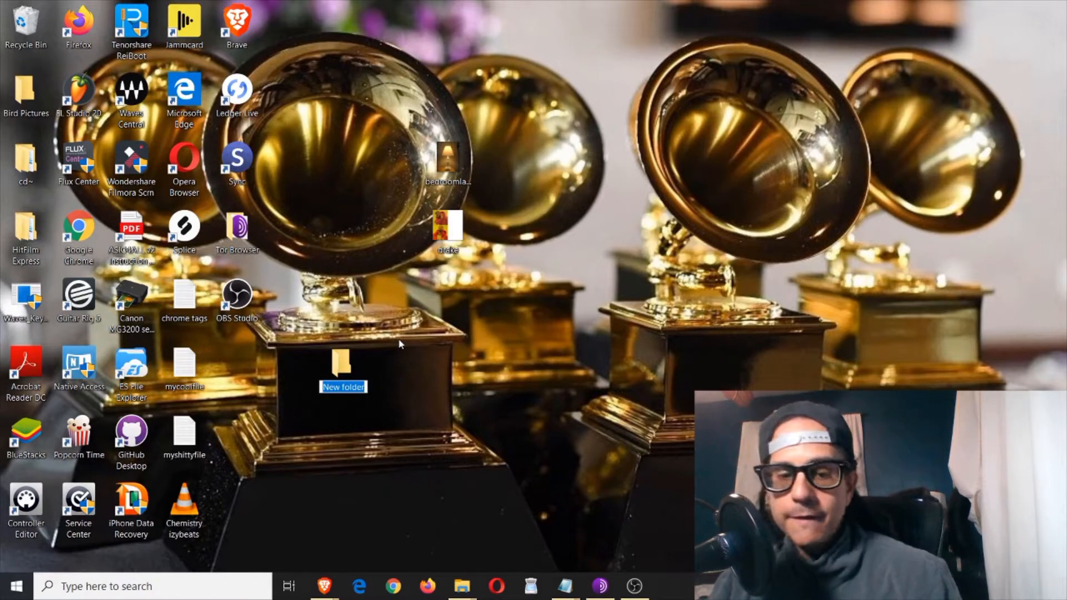
type("vacation")
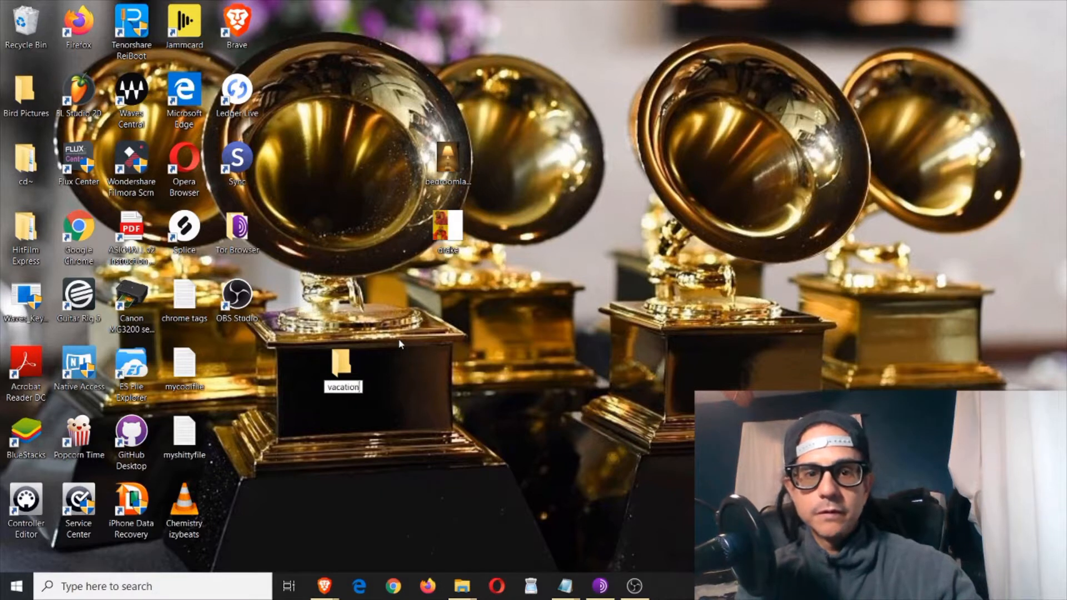
type("photos")
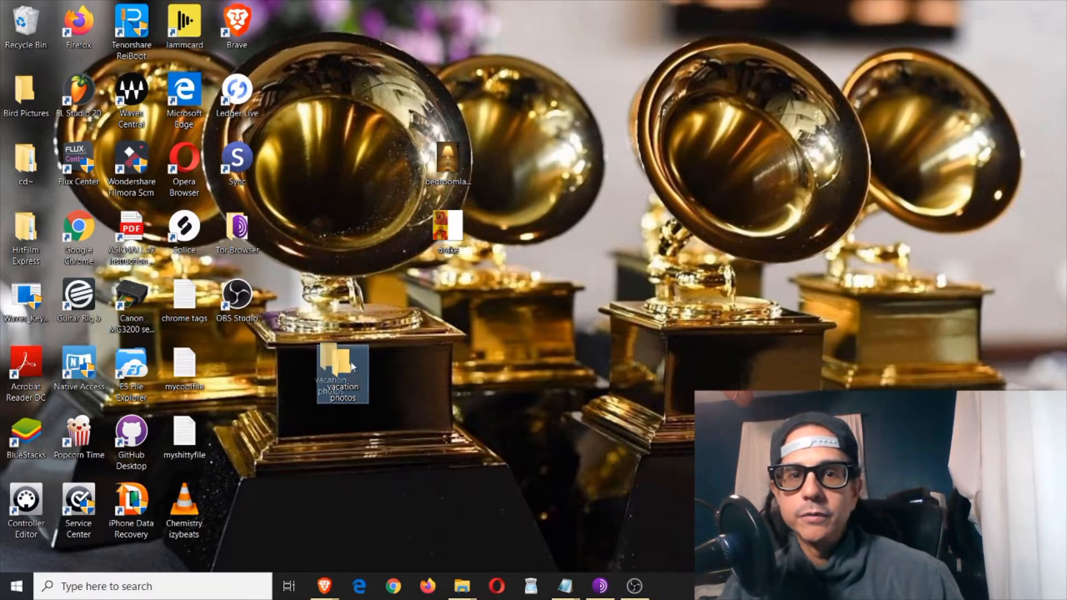
mouse_move(342, 371)
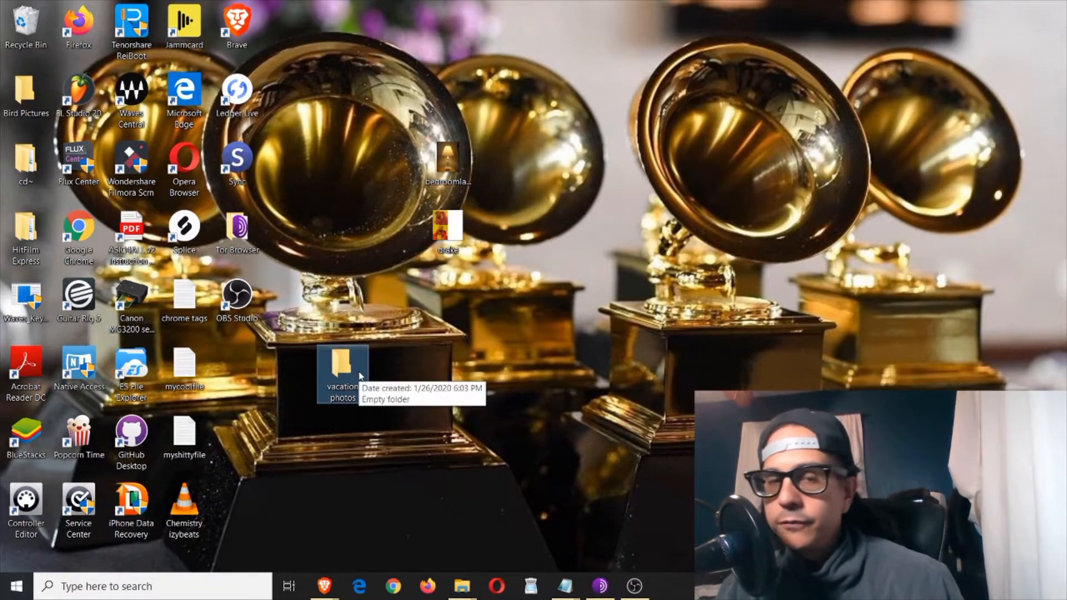
mouse_move(494, 387)
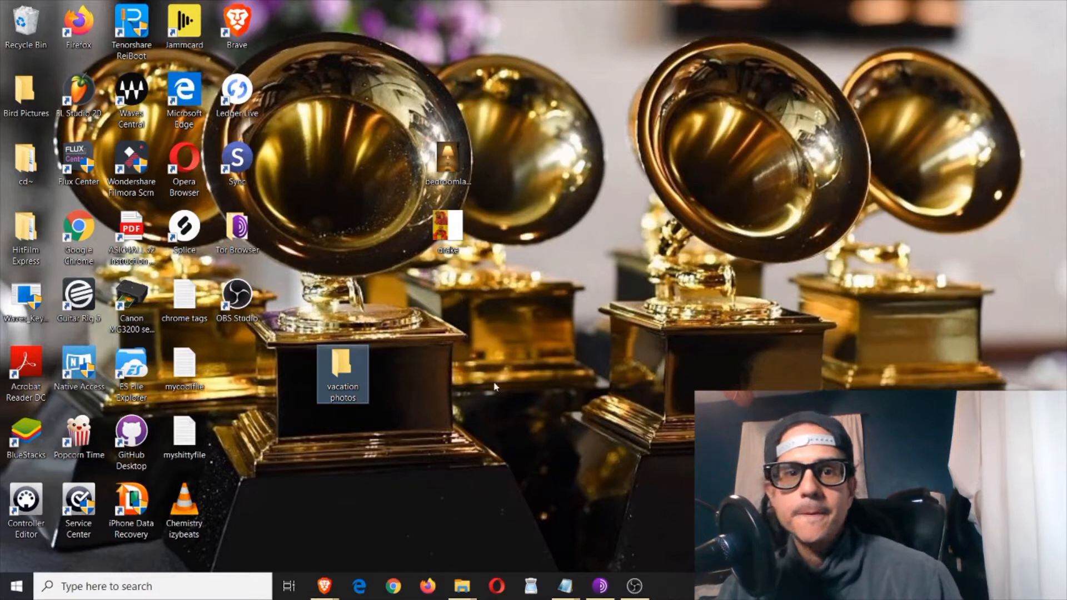
mouse_move(373, 379)
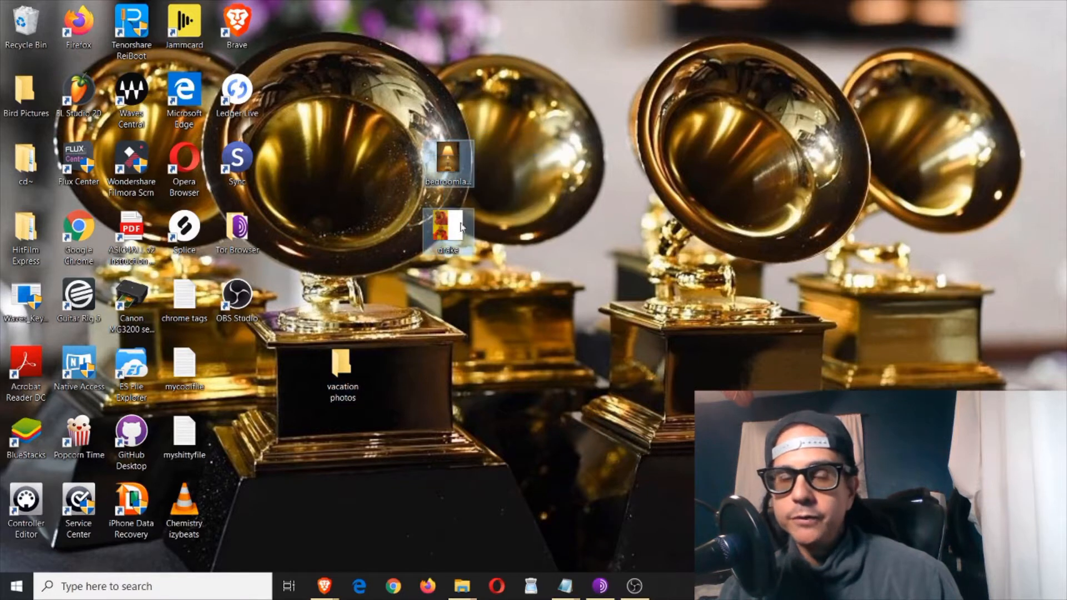
- Move the bedroomlamp and drake images into the vacation photos folder
left_click_drag(447, 228, 342, 375)
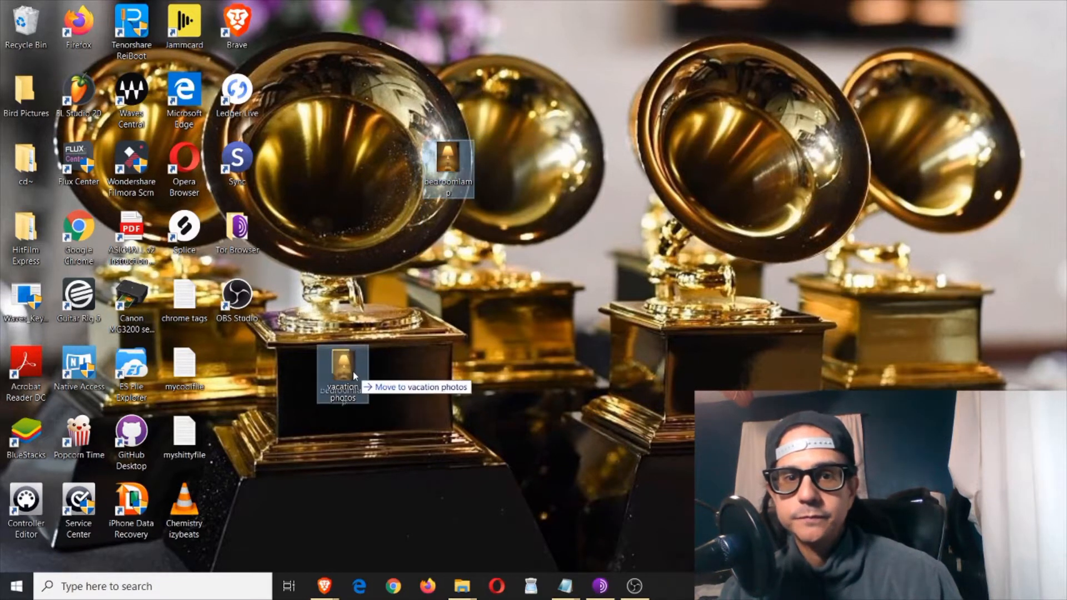
left_click_drag(447, 170, 342, 372)
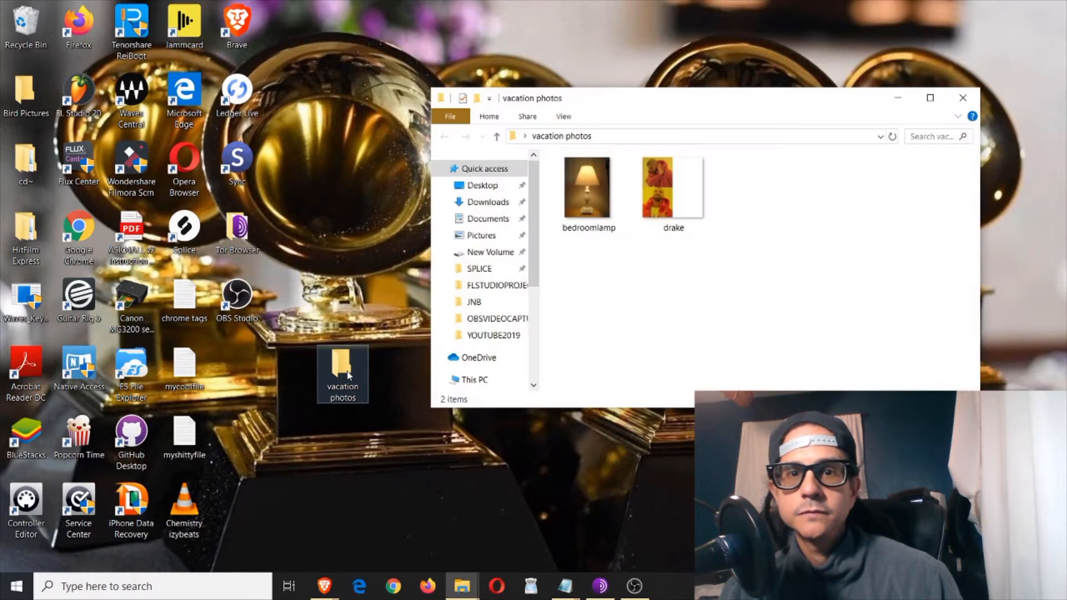
left_click(673, 187)
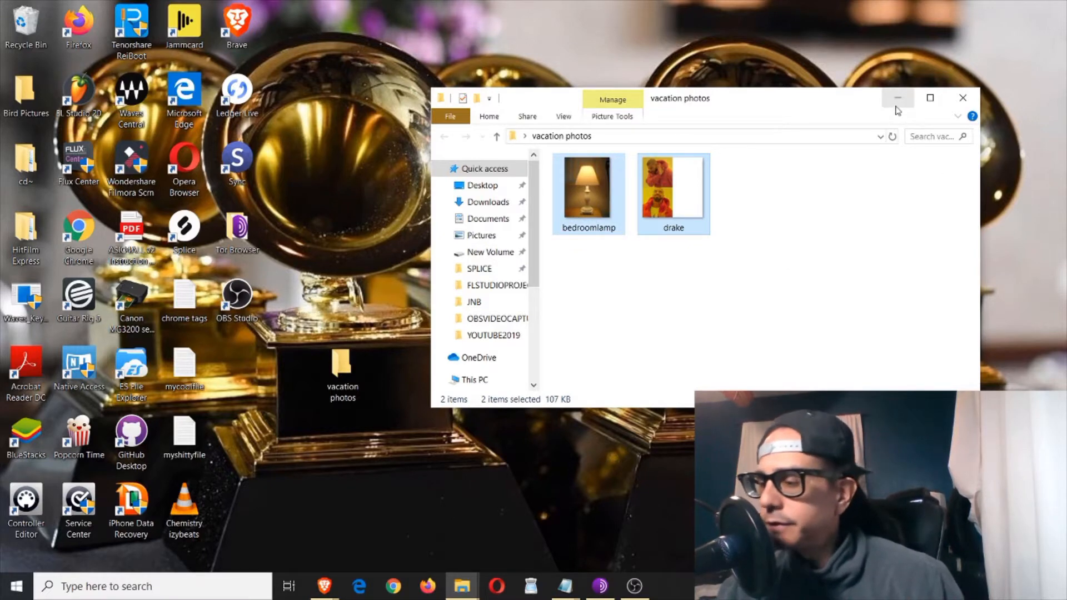
left_click(897, 97)
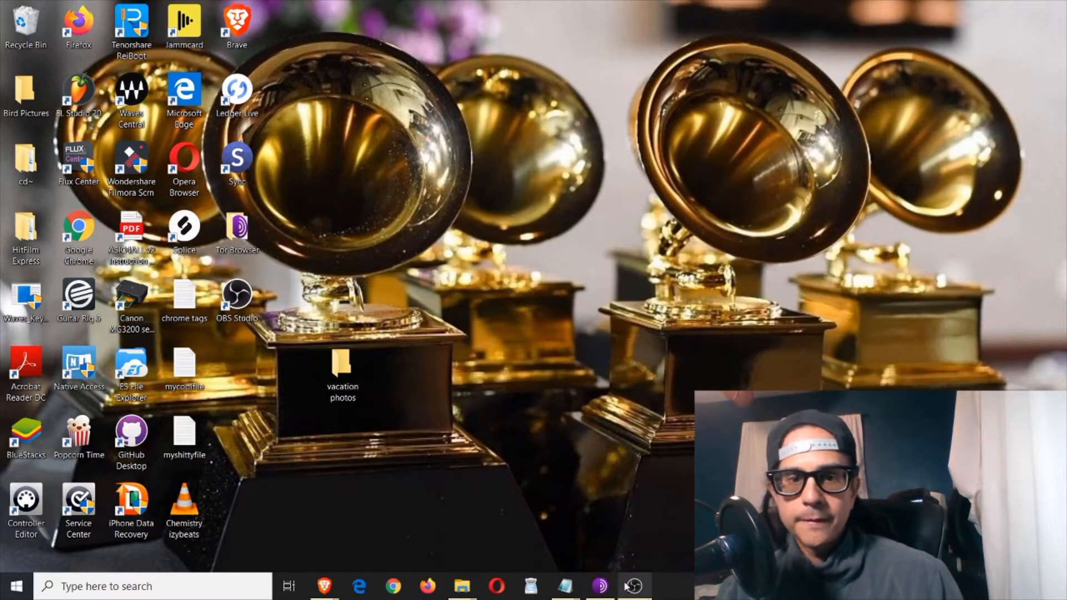
left_click(341, 375)
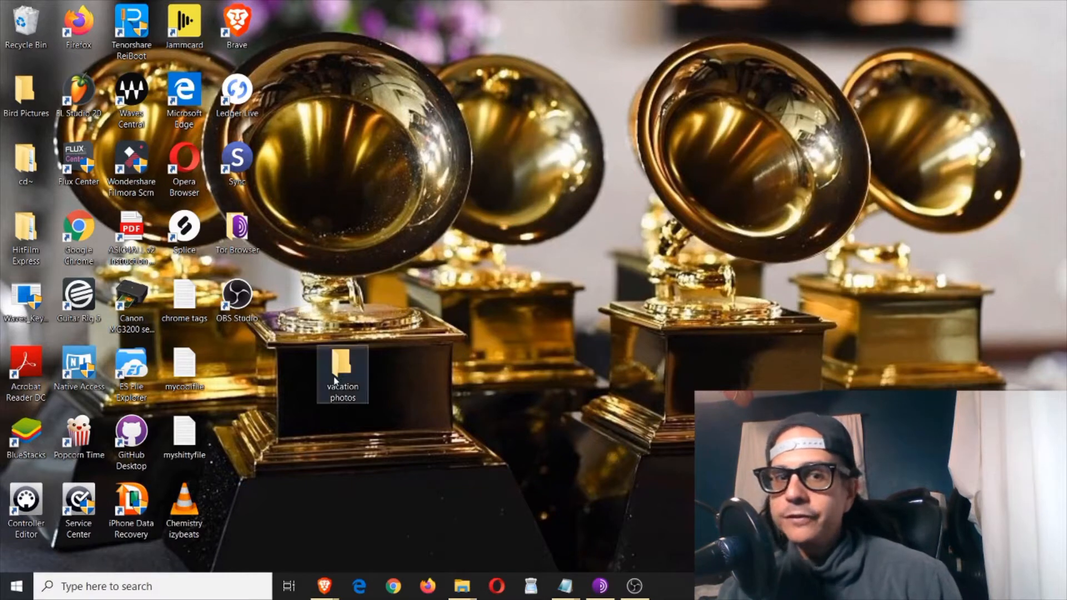
double_click(342, 375)
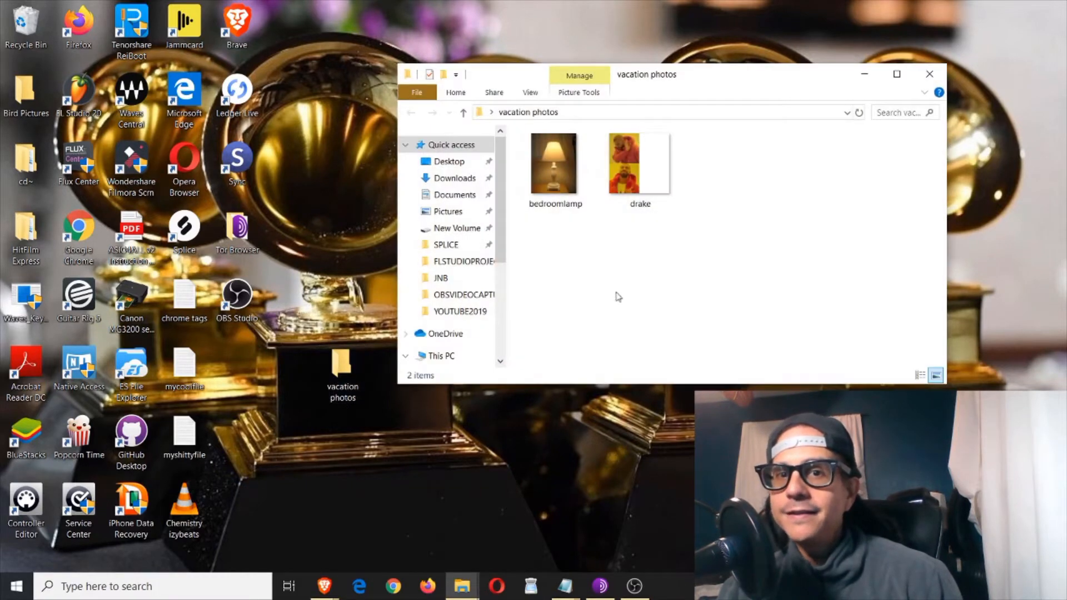
left_click(553, 166)
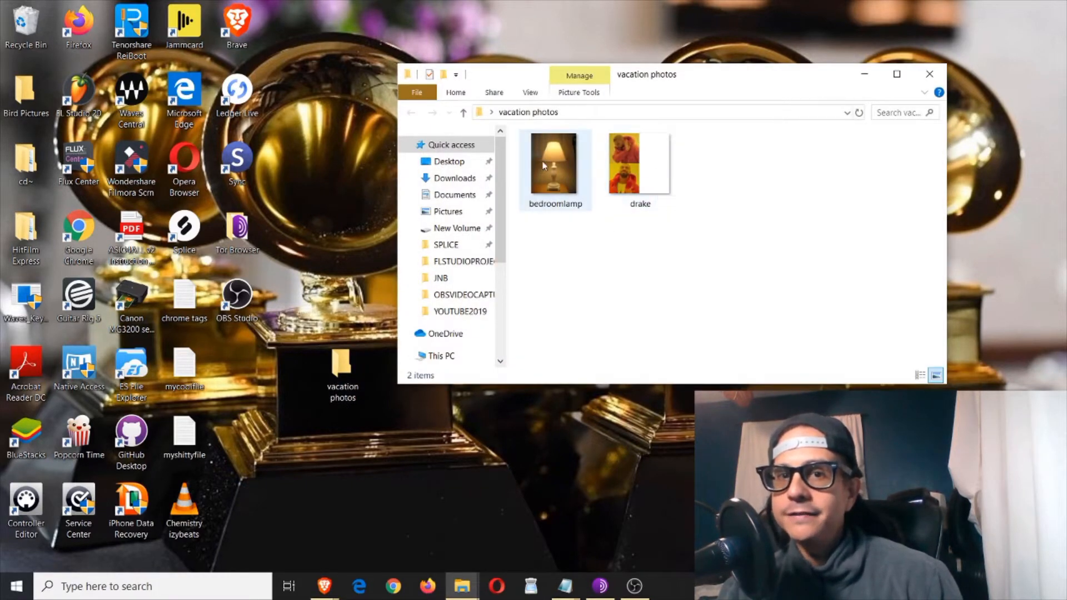
left_click(637, 163)
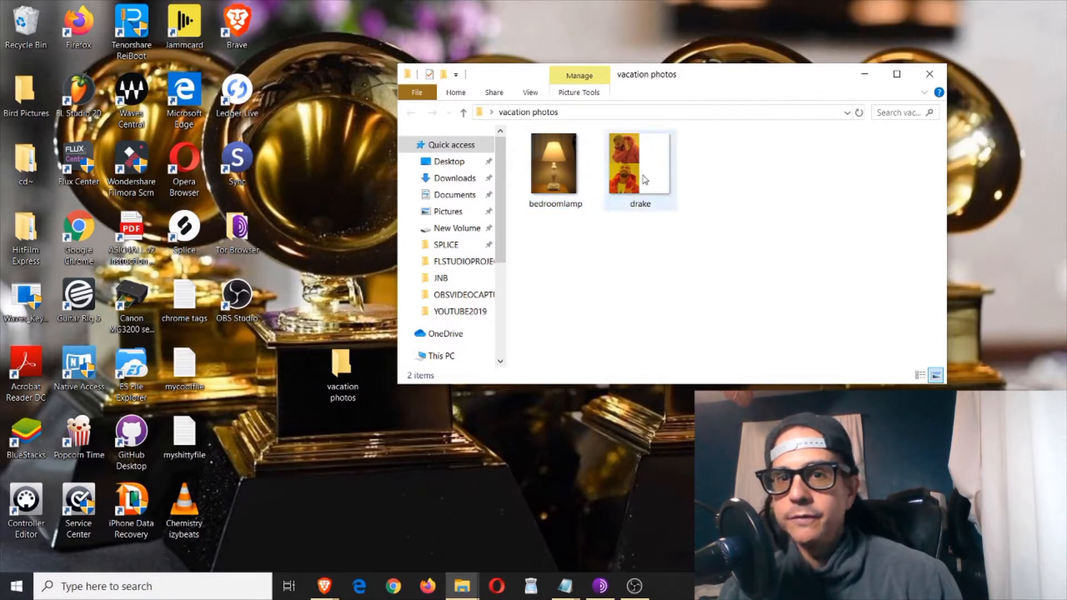
left_click(637, 160)
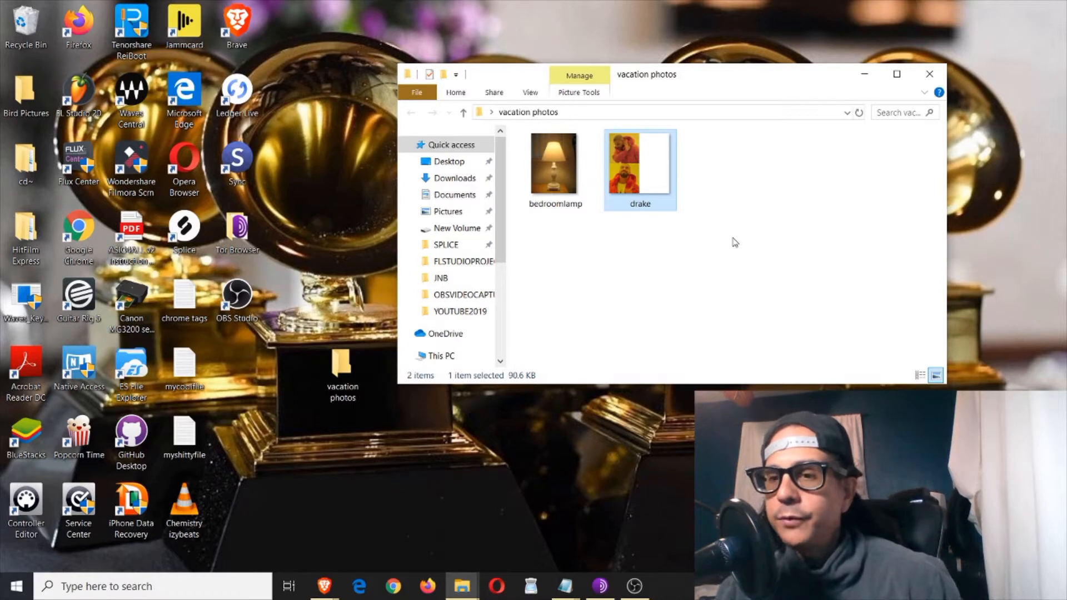
mouse_move(788, 154)
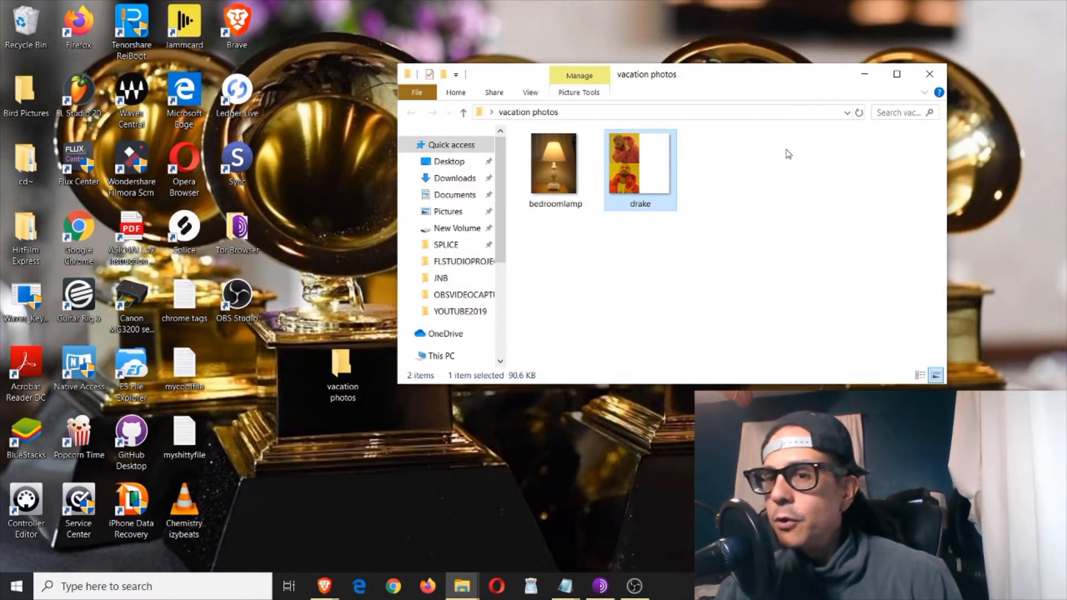
mouse_move(787, 178)
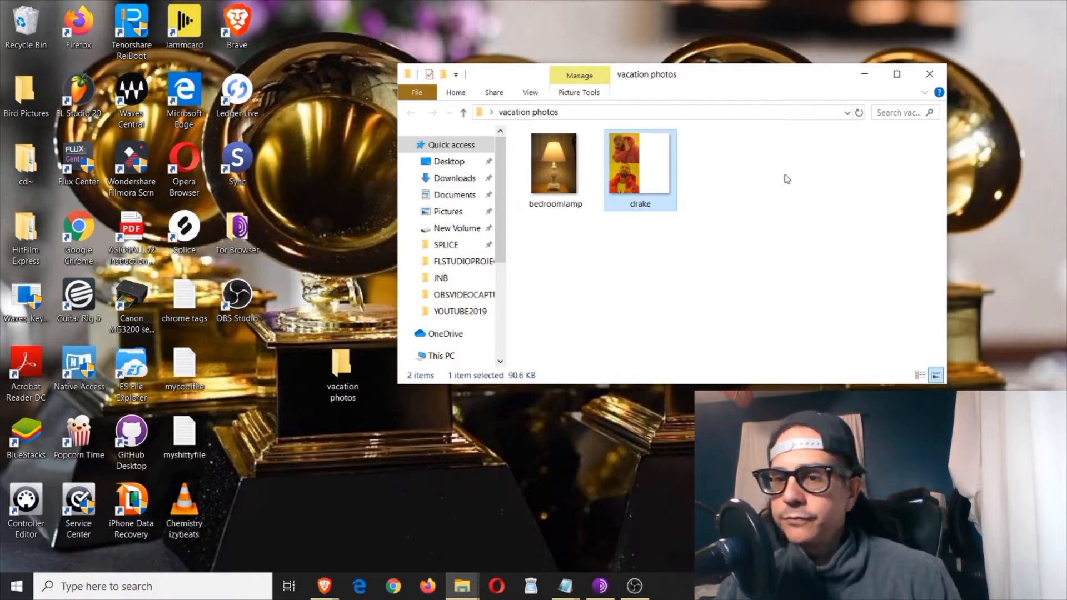
mouse_move(773, 186)
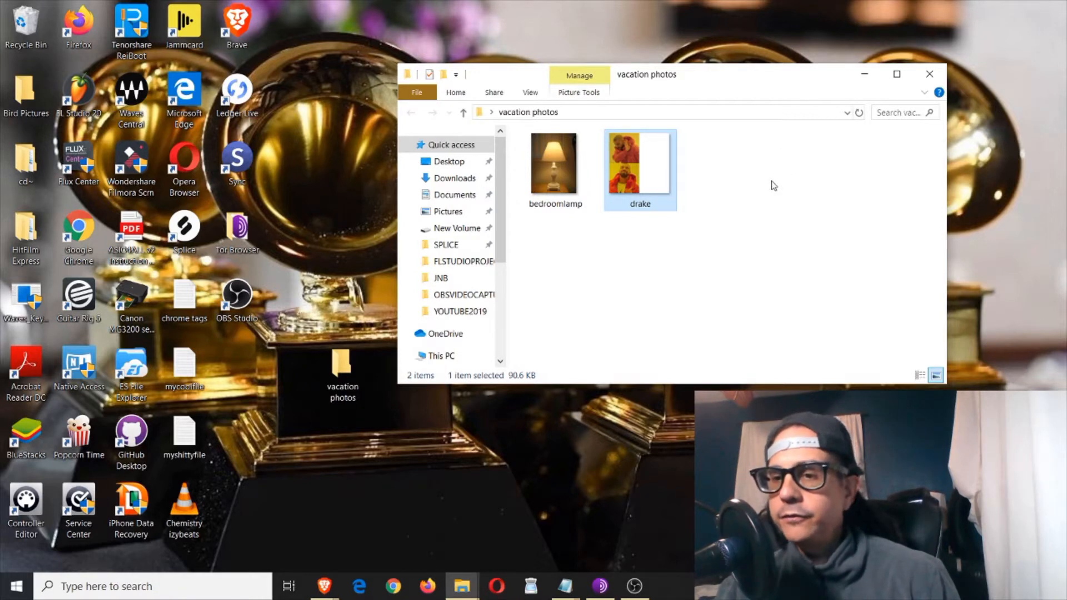
mouse_move(684, 264)
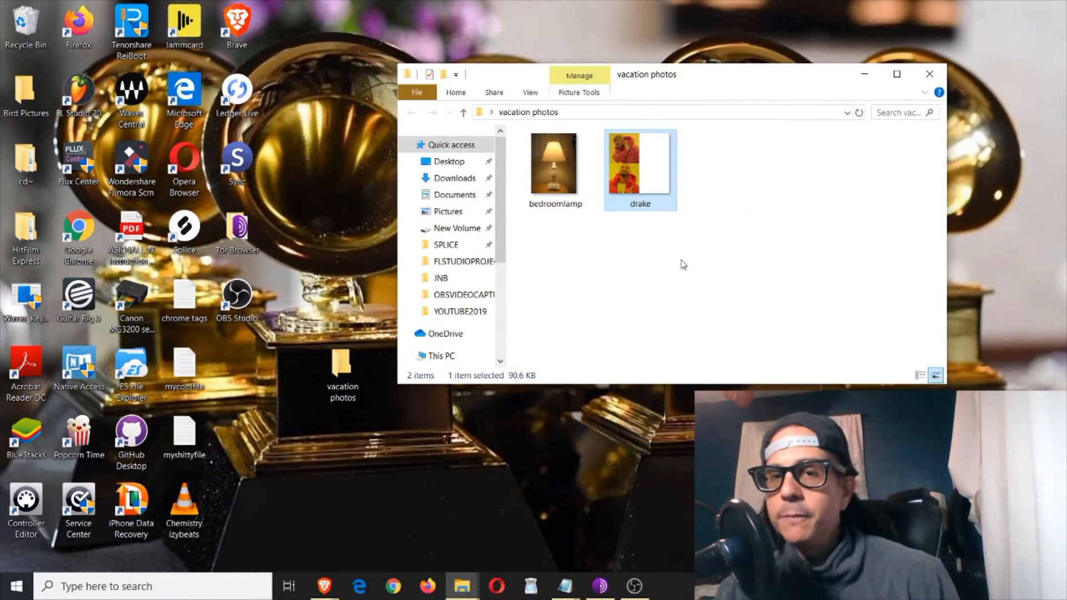
mouse_move(728, 267)
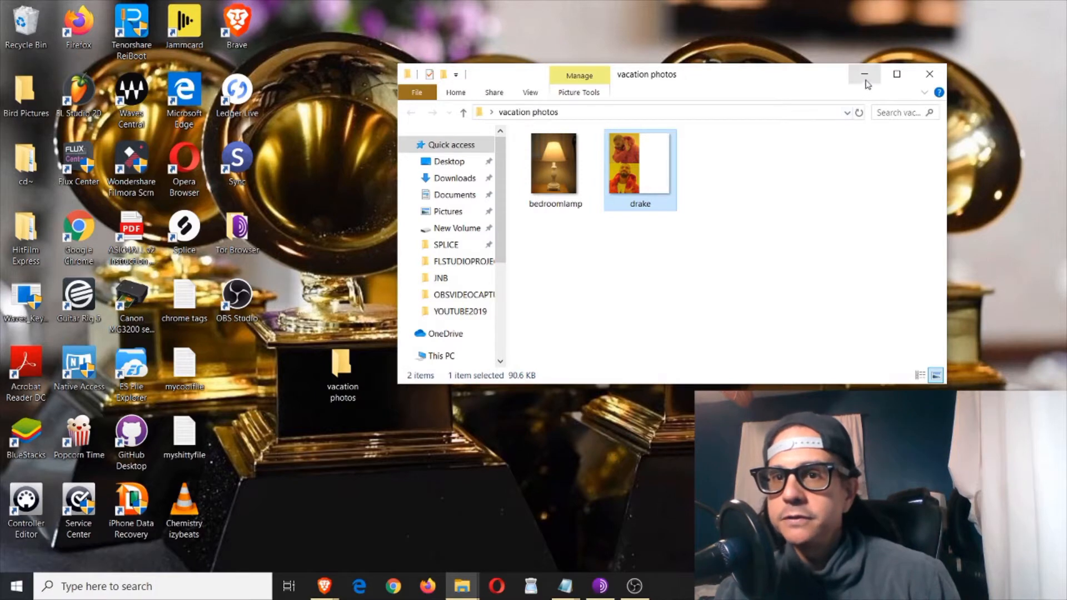
- Reach the Notepad++ 7.8.3 release page on notepad-plus-plus.org
left_click(864, 73)
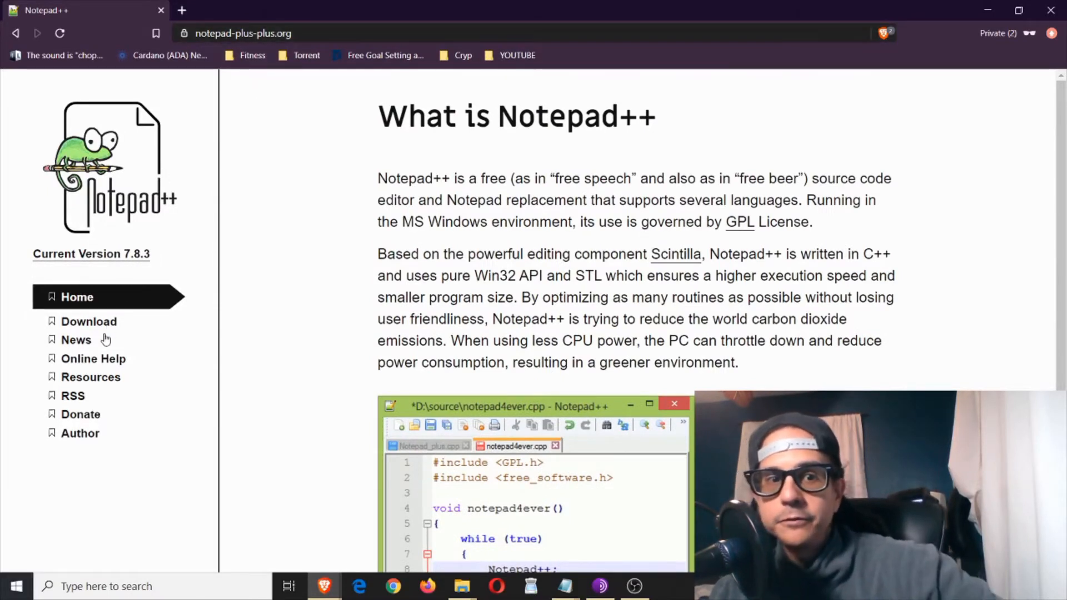
left_click(89, 321)
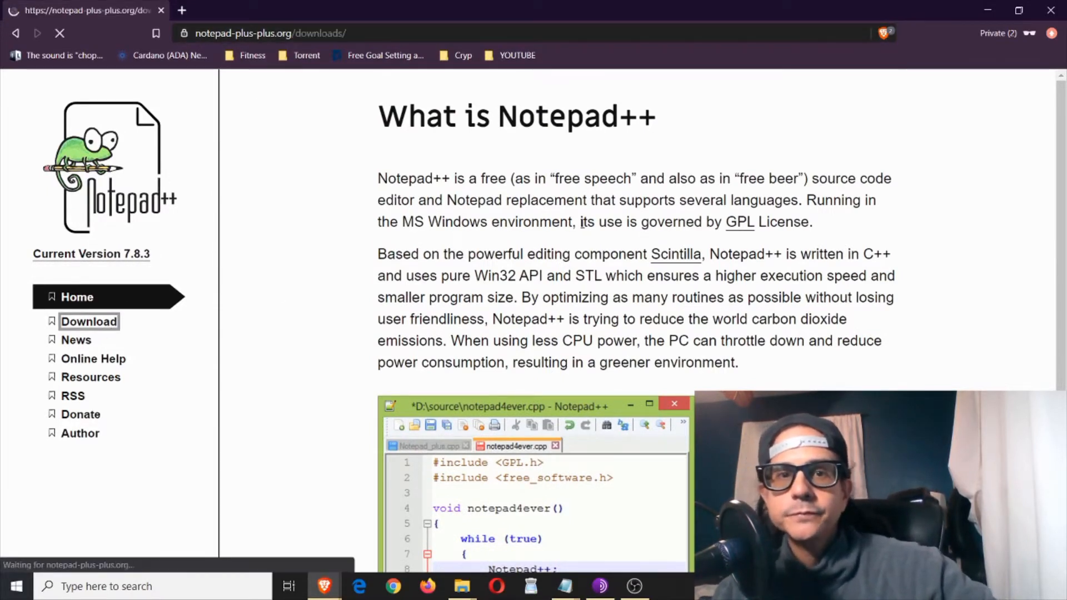
left_click(89, 321)
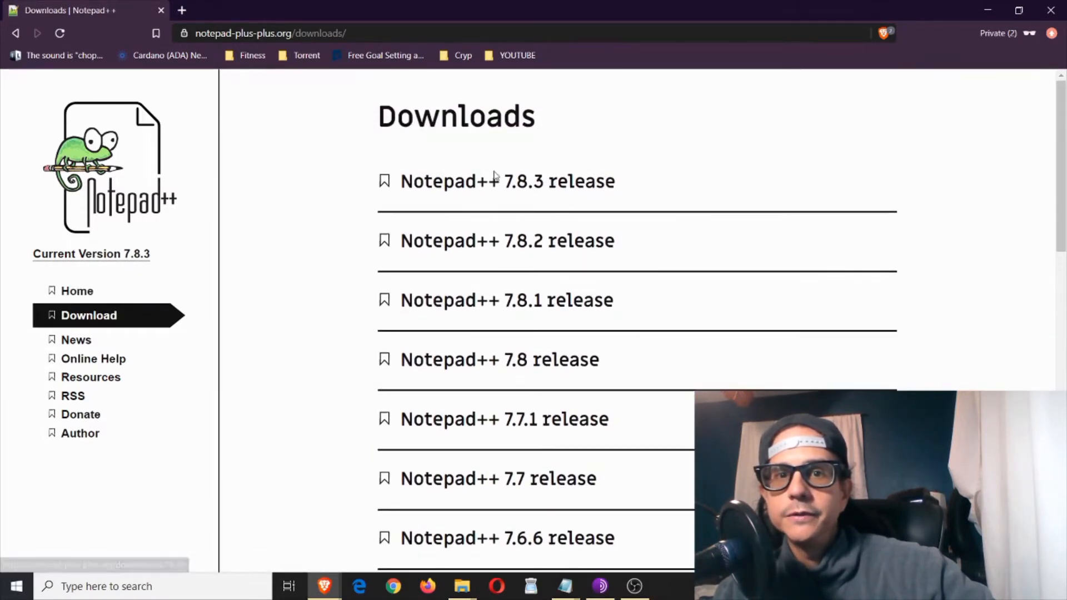
left_click(506, 181)
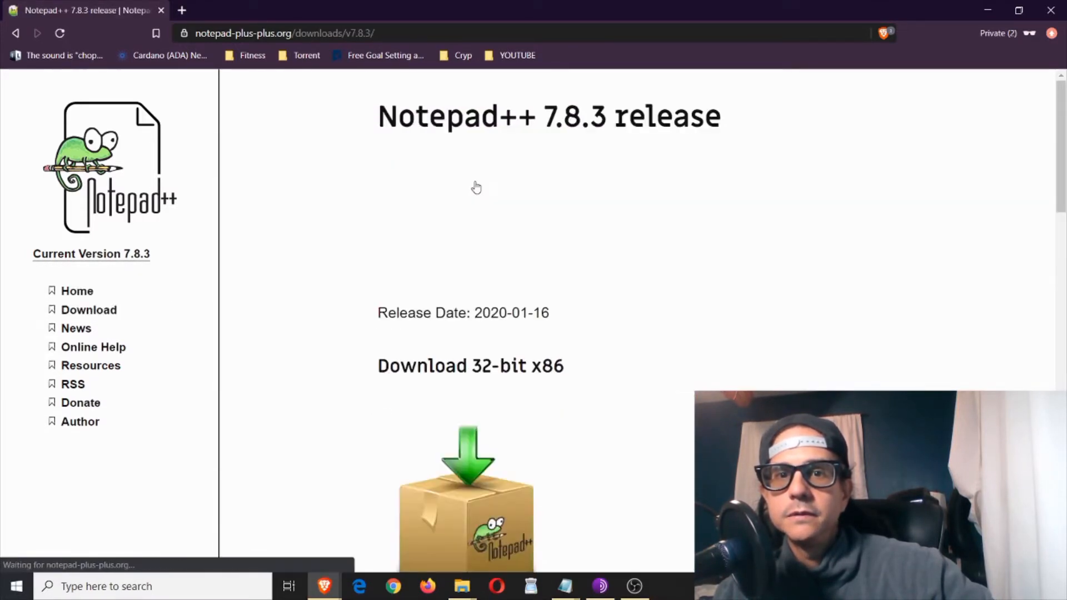
- Download the Notepad++ 7.8.3 64-bit x64 installer and show it in its folder
scroll("down", 3)
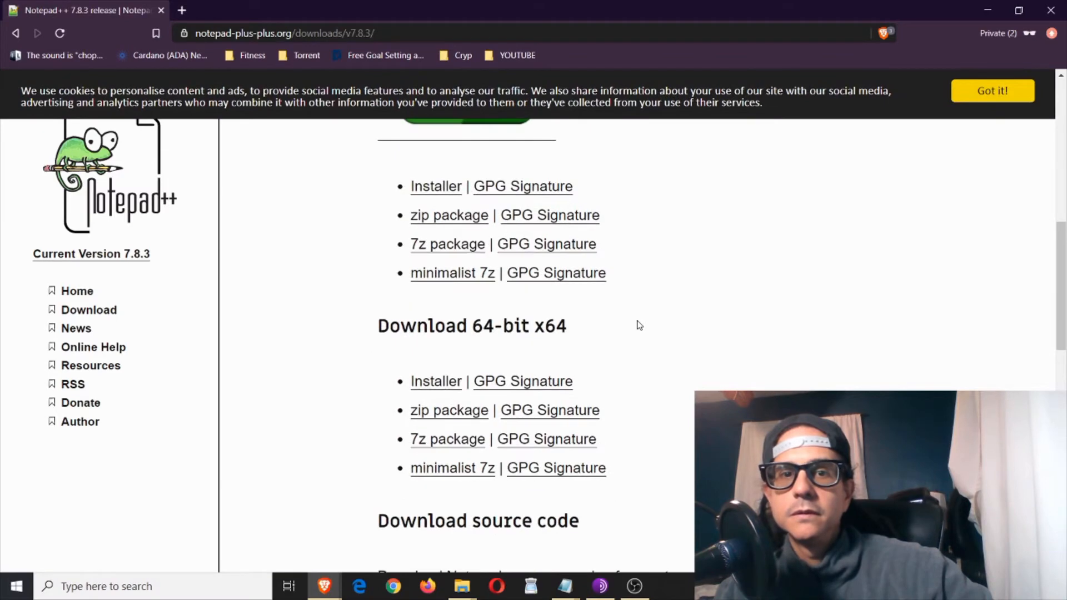
scroll("down", 3)
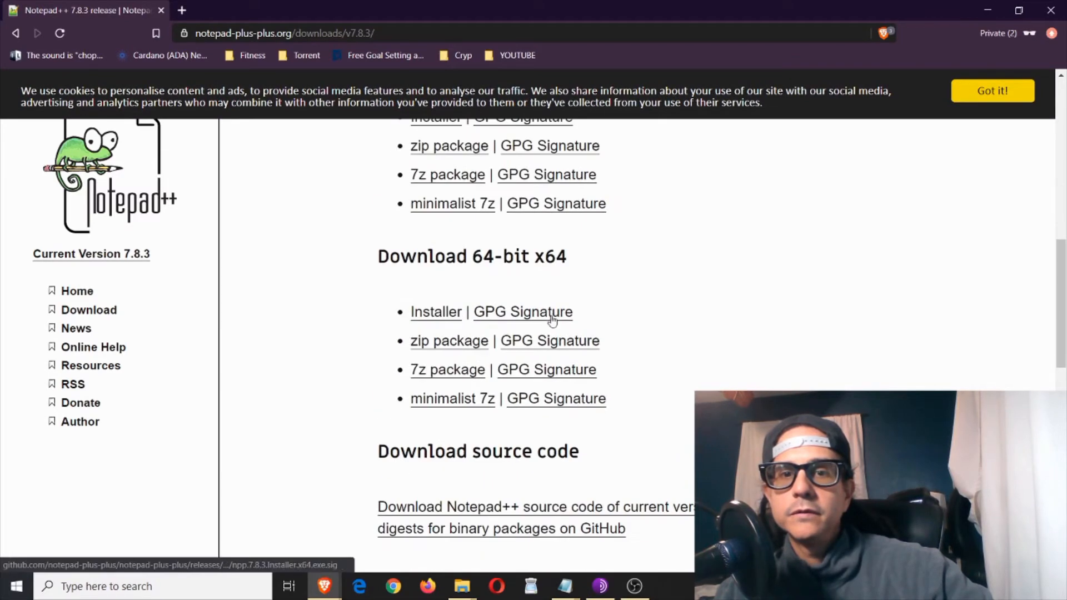
left_click(435, 311)
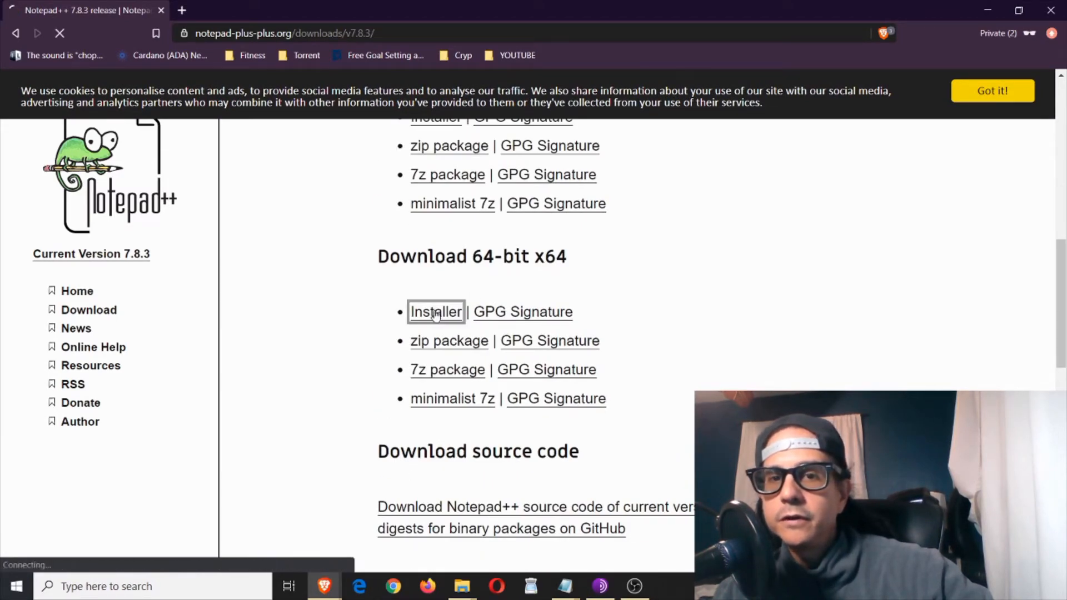
left_click(435, 311)
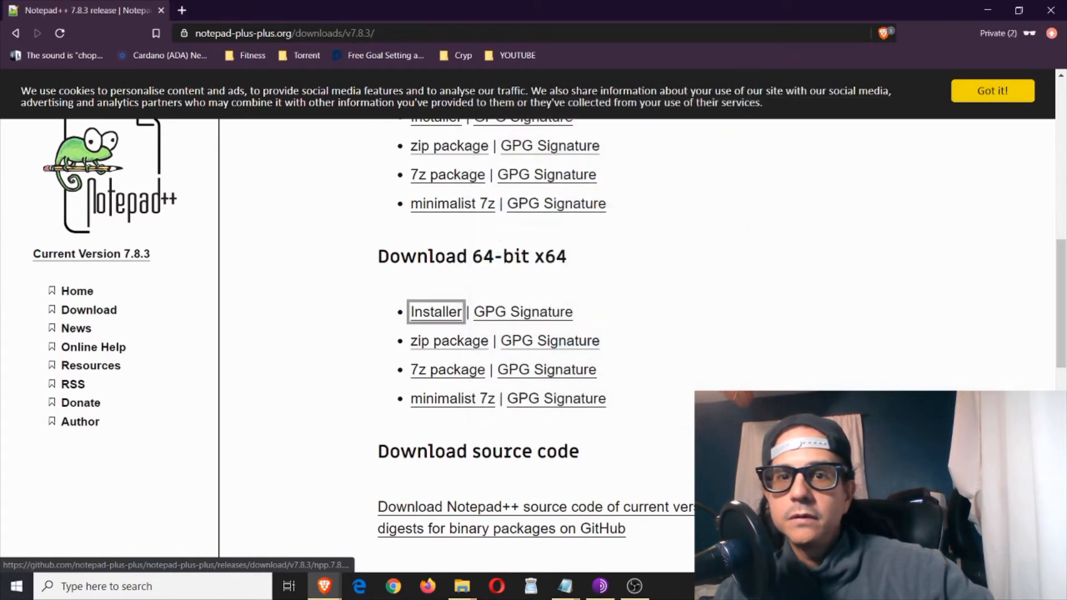
left_click(435, 311)
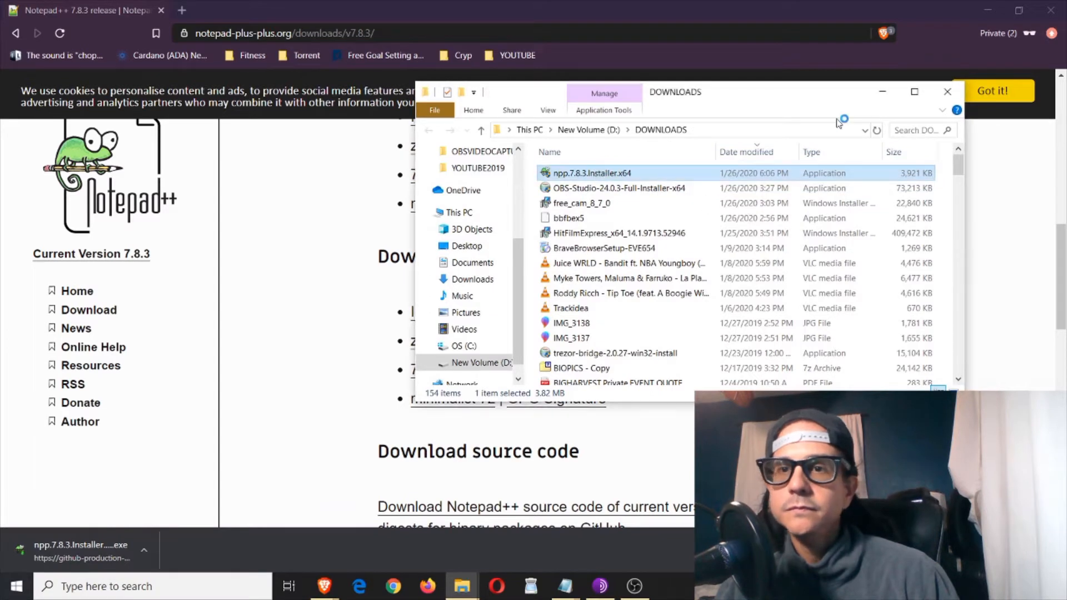
- Run the Notepad++ installer accepting the license and default folder and components
double_click(591, 174)
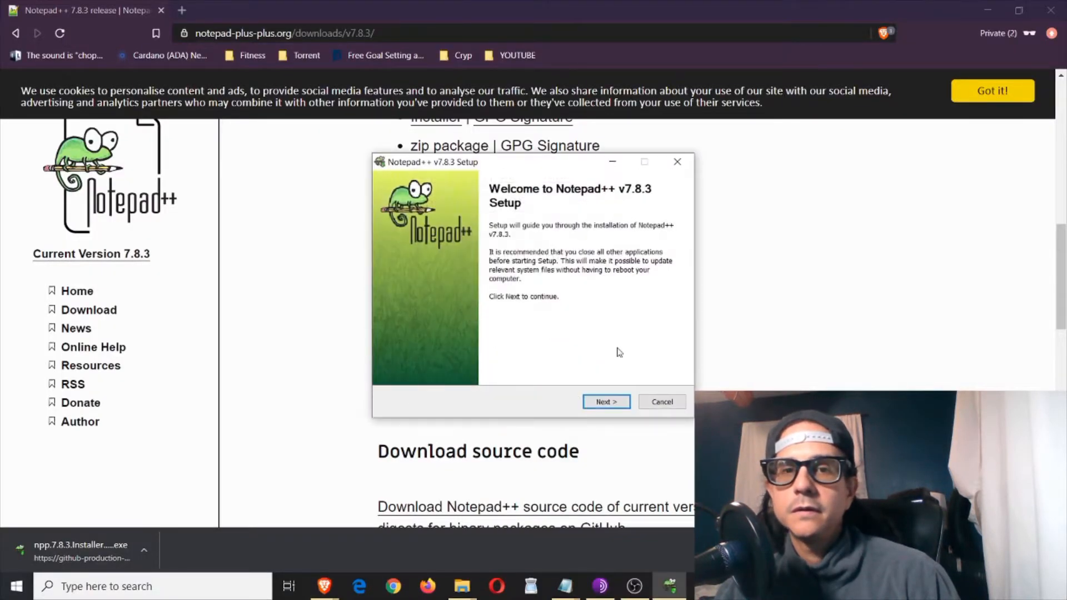
left_click(604, 401)
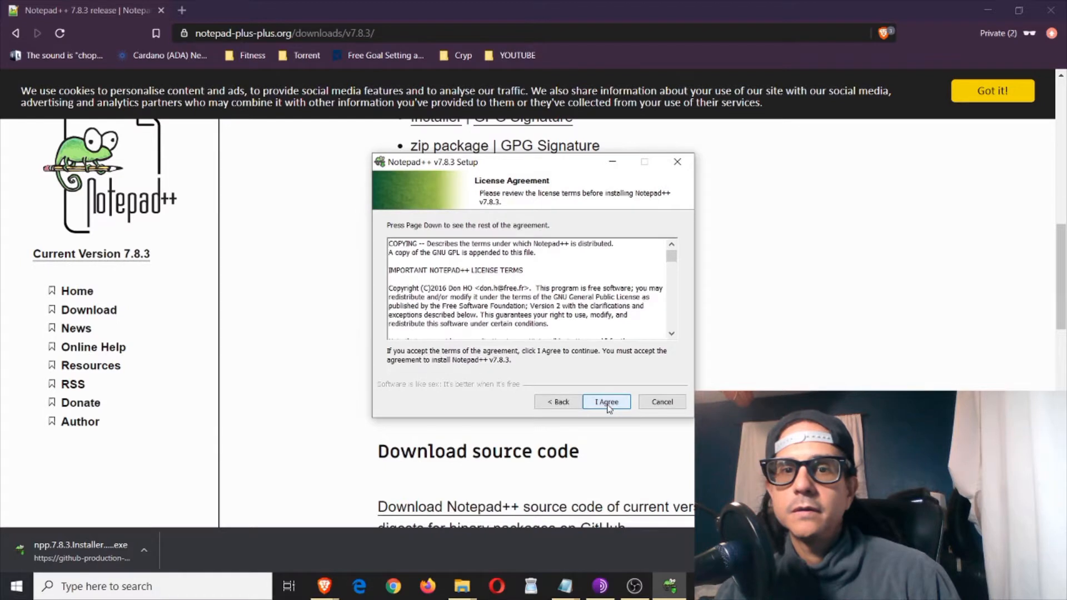
left_click(605, 401)
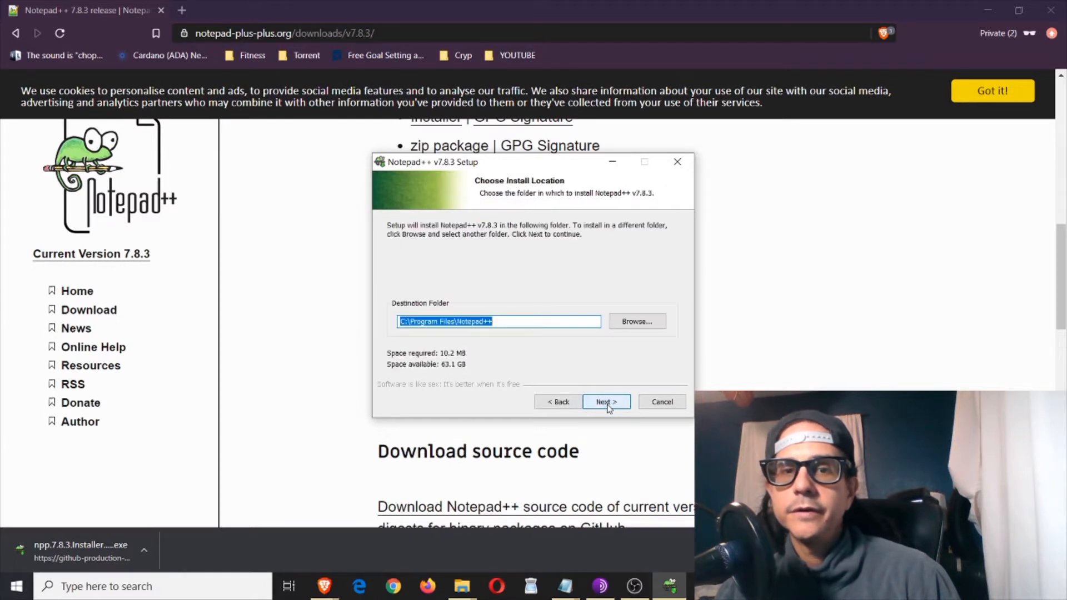
left_click(605, 401)
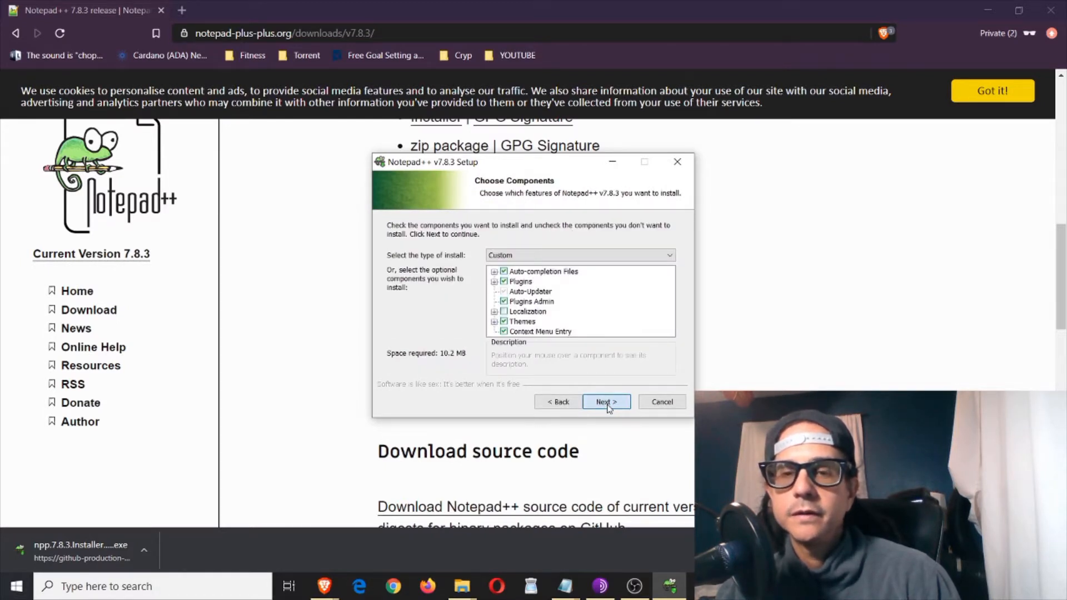
left_click(605, 401)
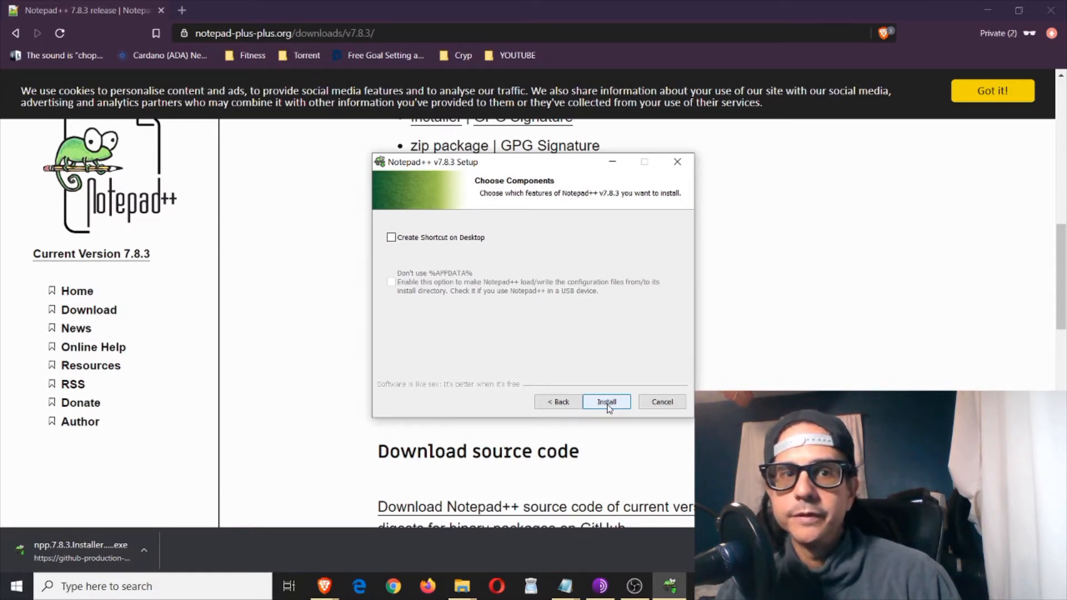
- Finish installing Notepad++ 7.8.3, launch it once and close the change.log window
left_click(605, 401)
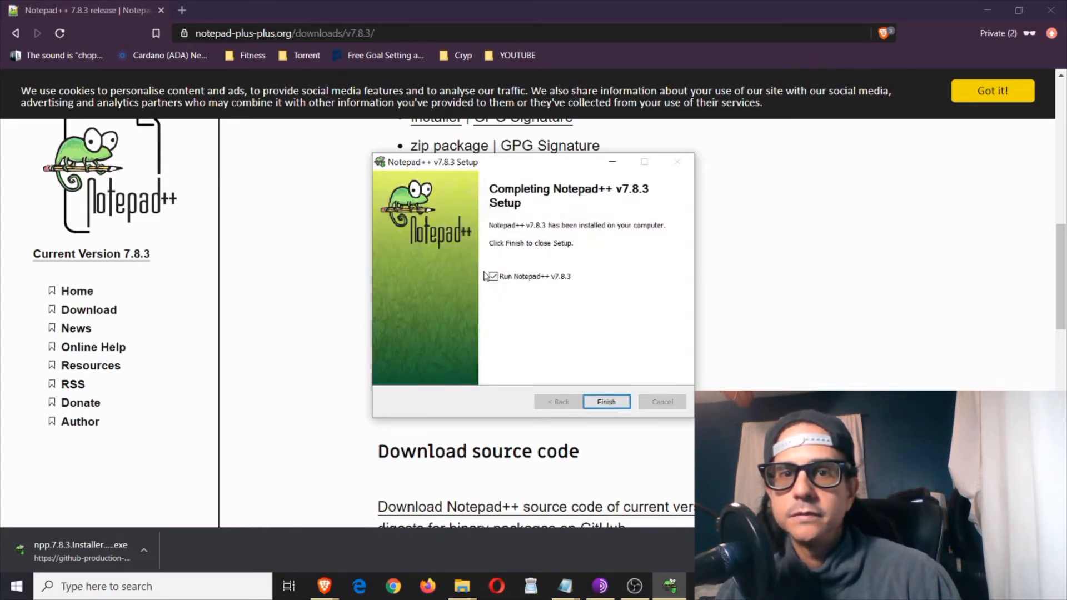
left_click(605, 401)
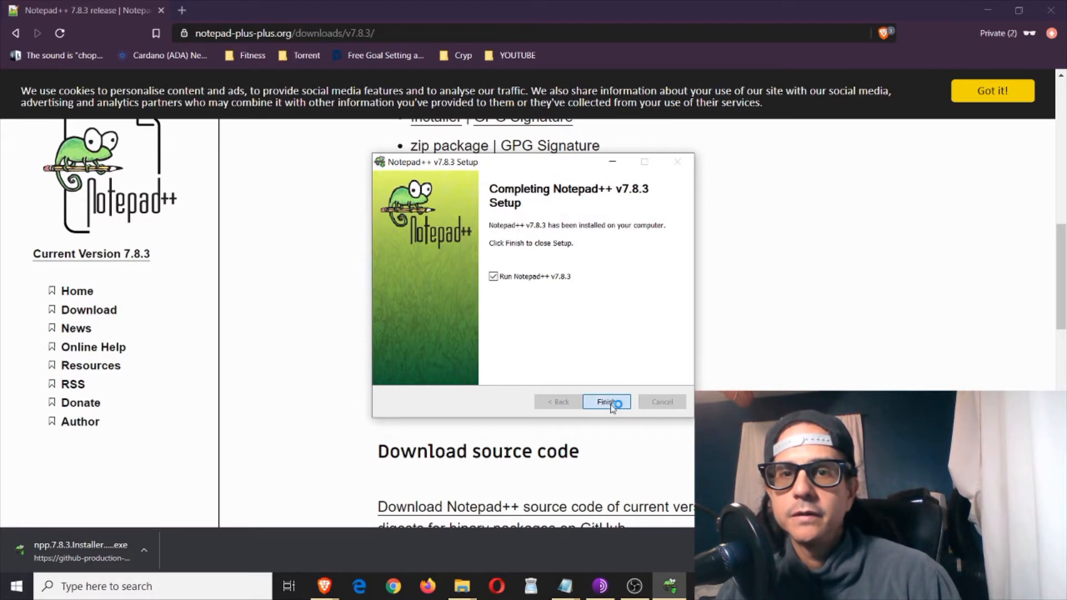
left_click(604, 402)
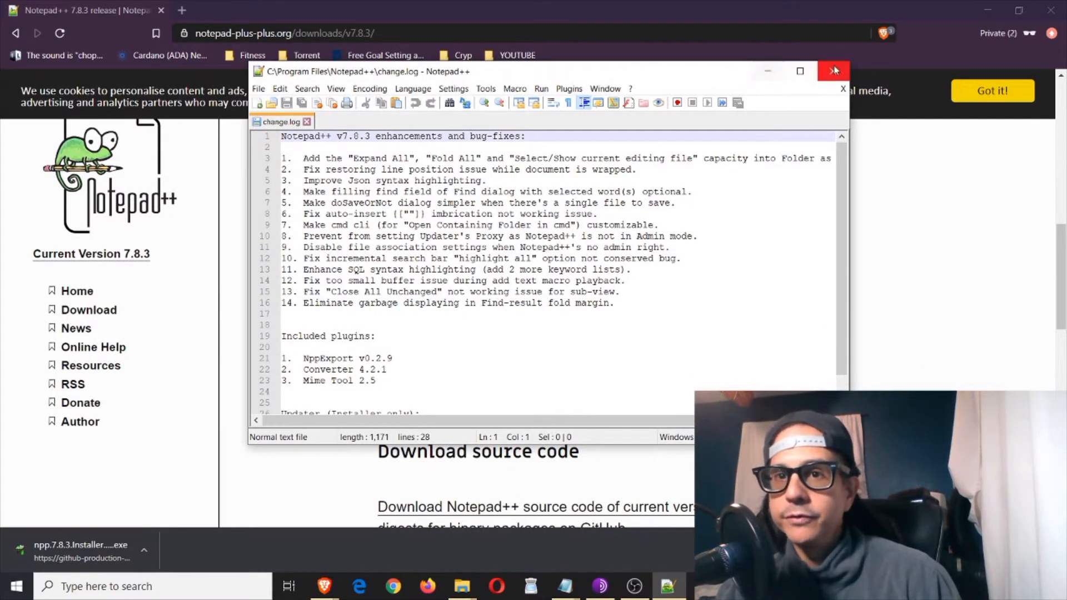
left_click(834, 71)
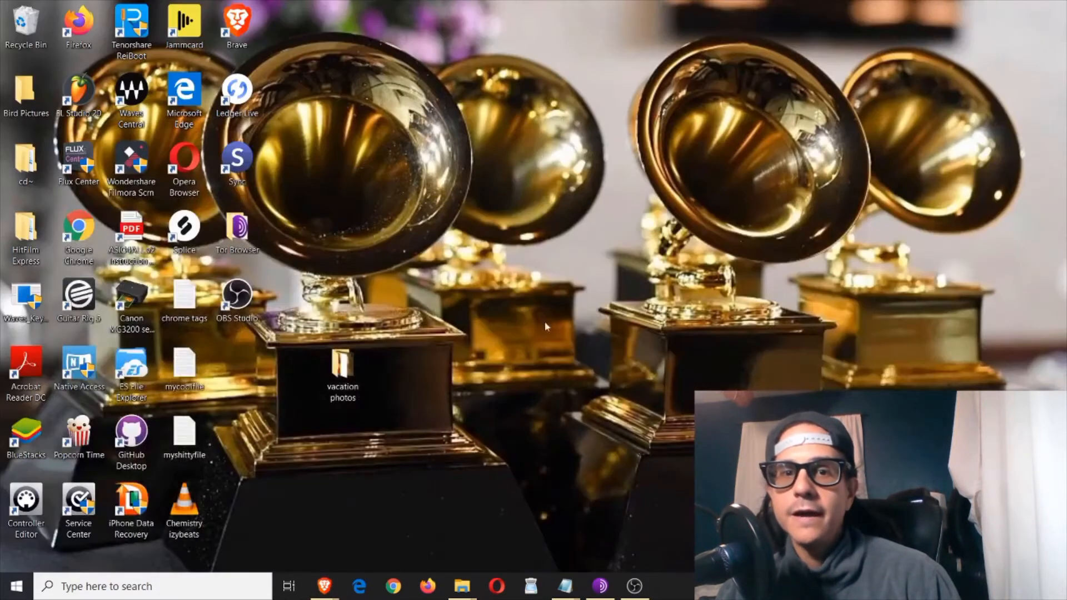
- In vacation photos, choose another app for opening the drake image
left_click(342, 377)
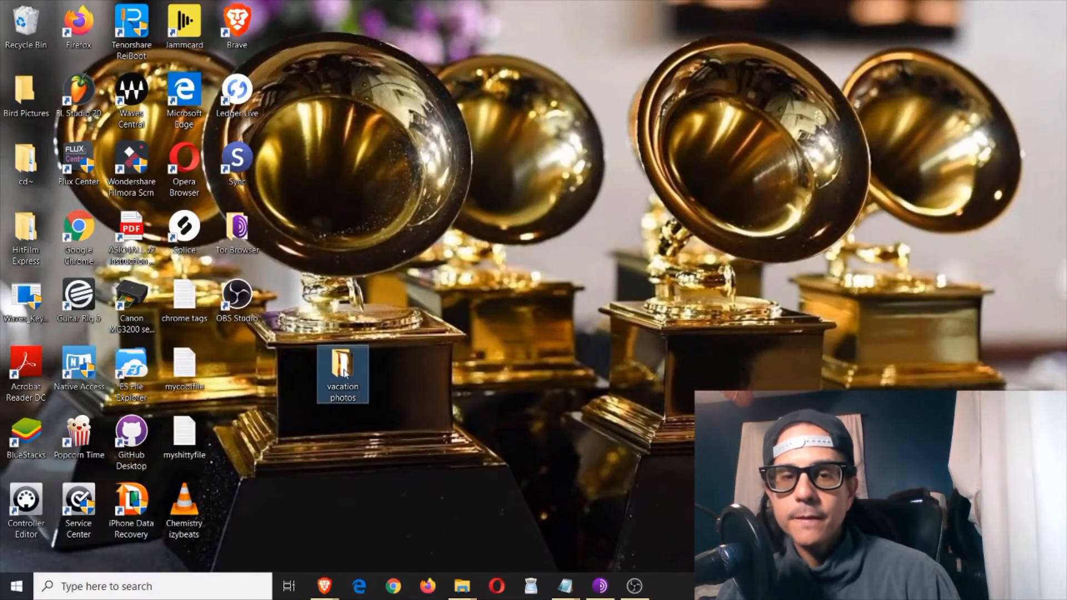
double_click(342, 374)
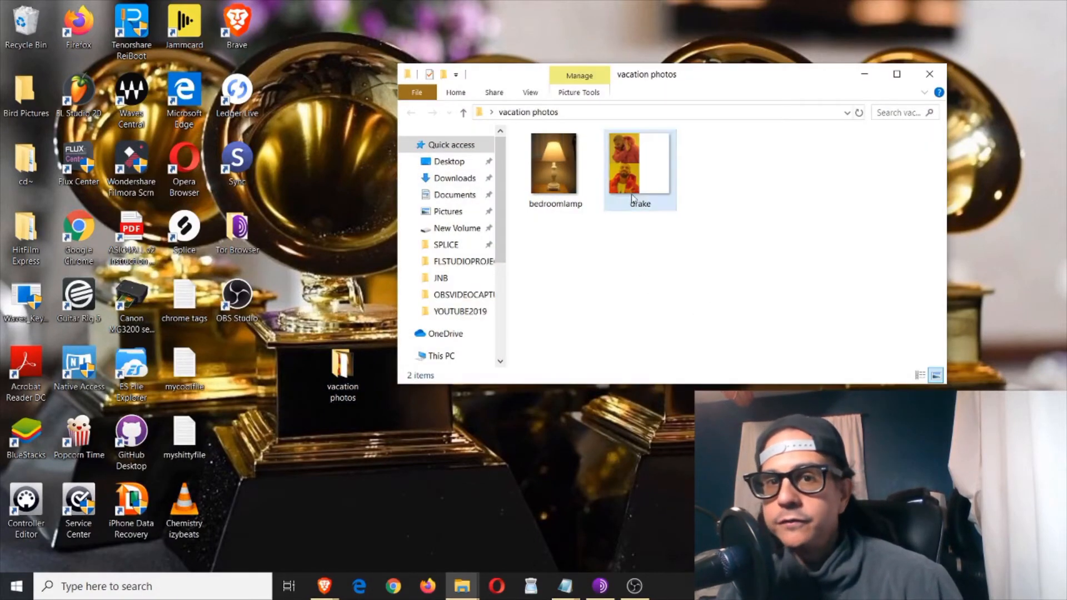
right_click(637, 163)
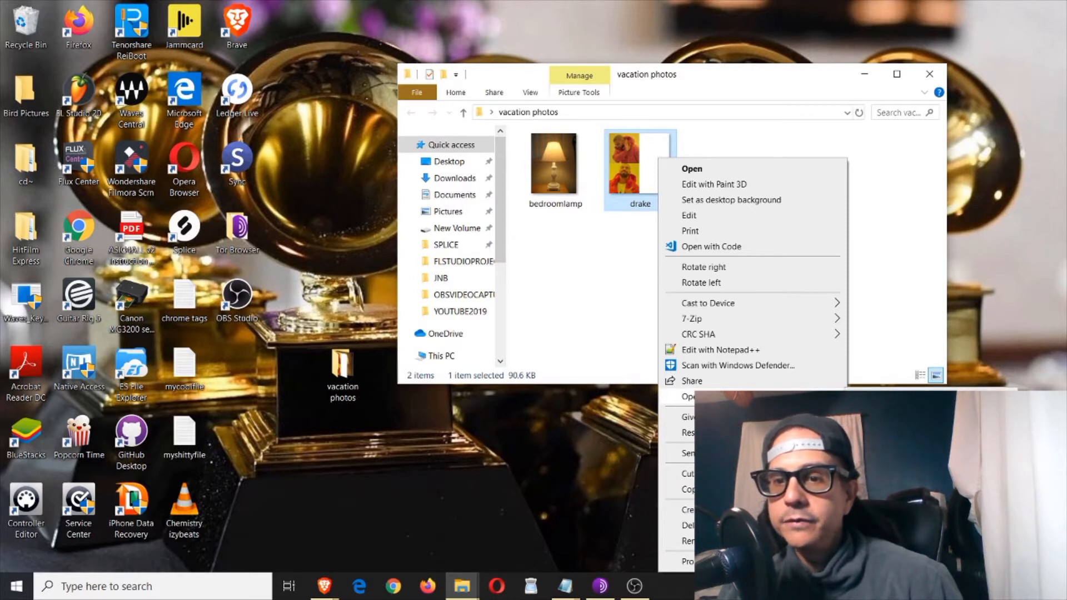
left_click(690, 168)
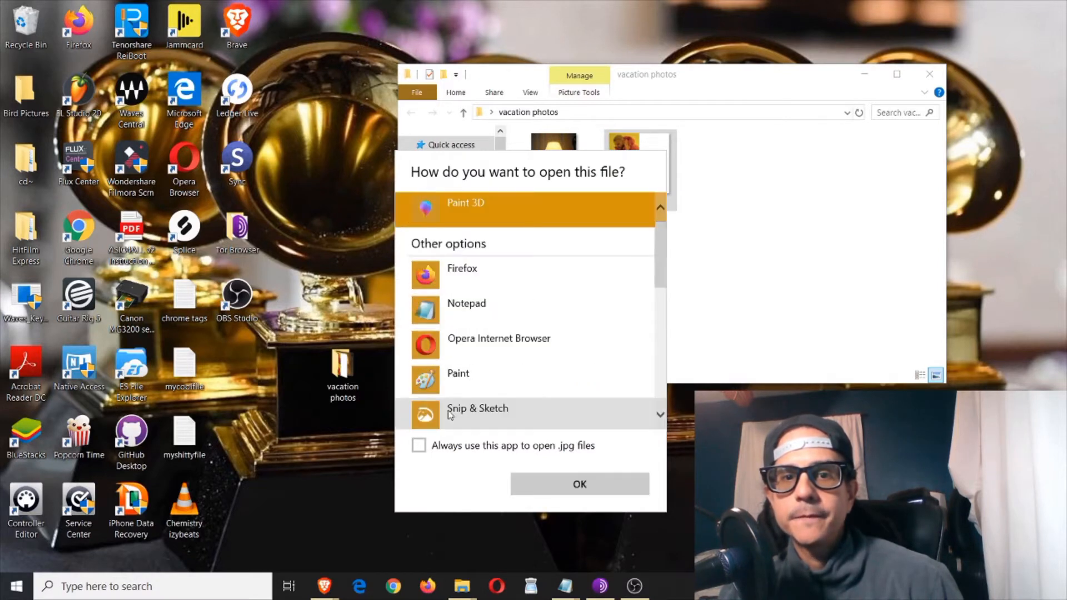
- Browse to the Notepad++ program in Program Files to open drake.jpg with it
scroll("down", 3)
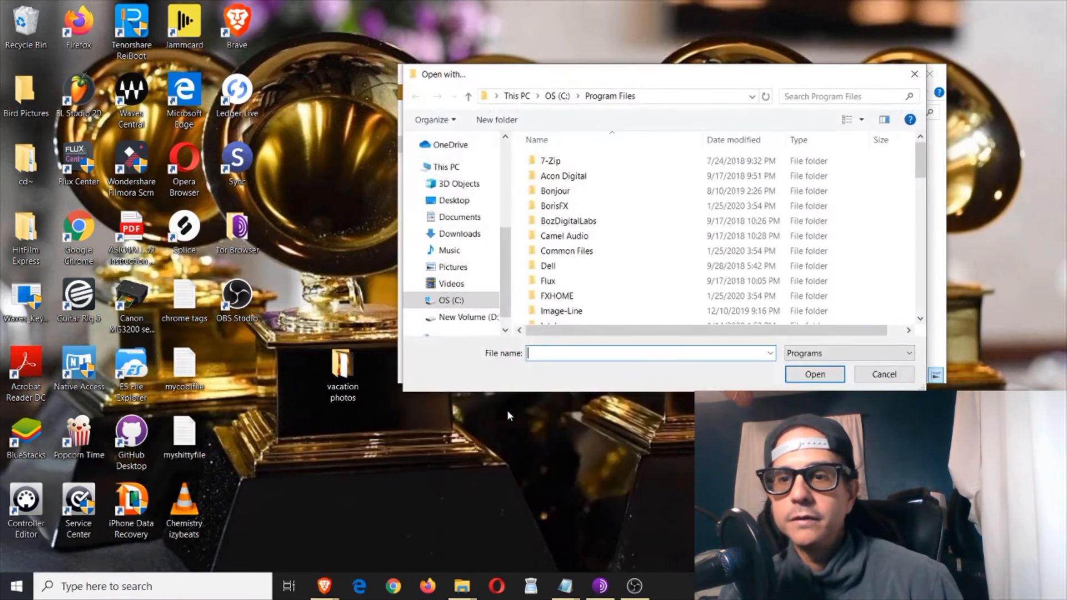
left_click(649, 353)
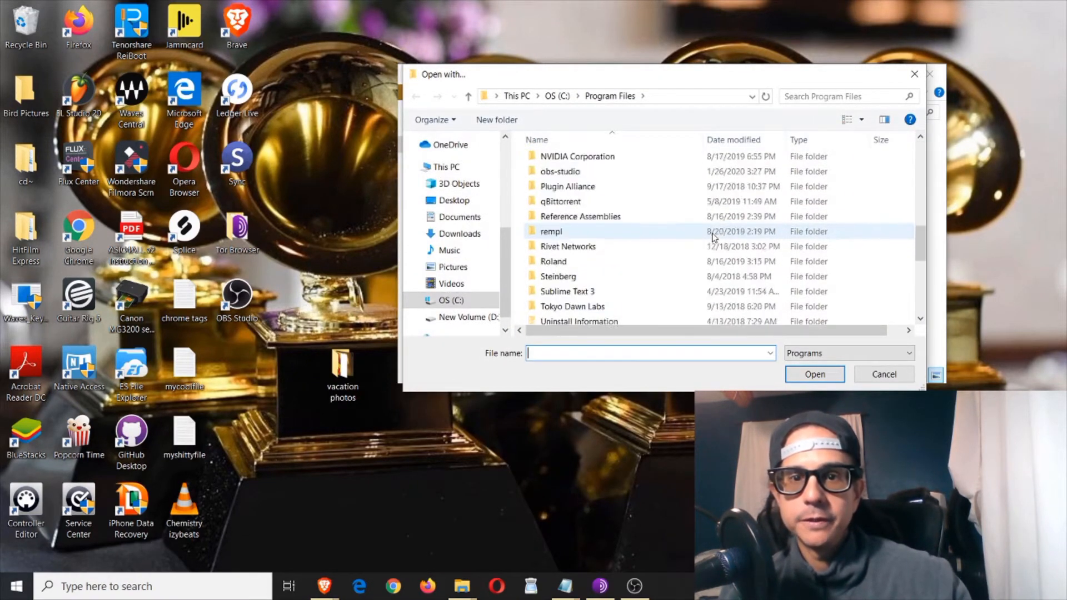
double_click(564, 231)
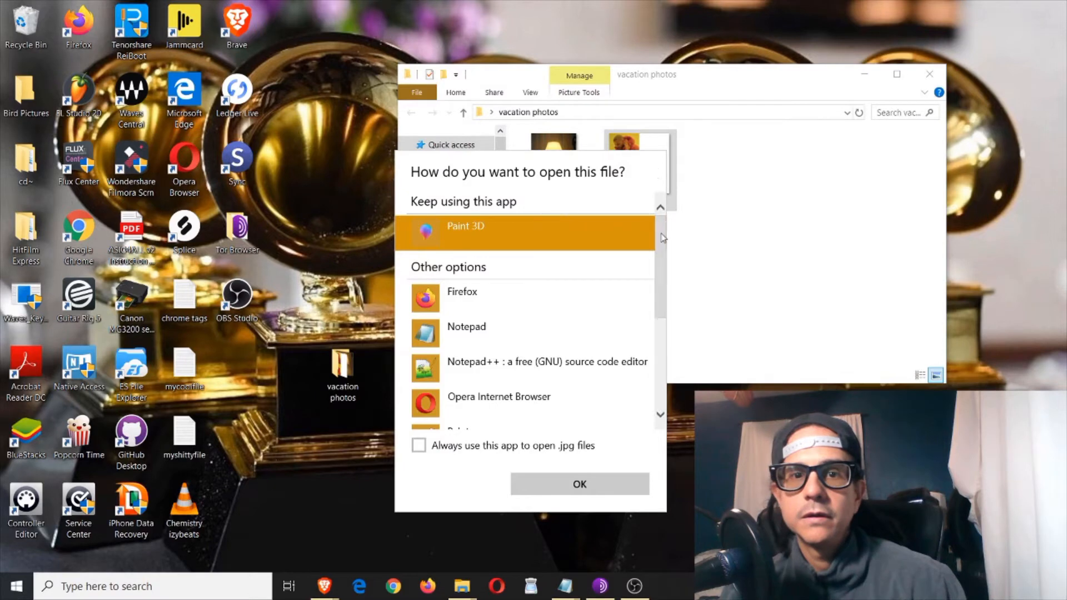
scroll("down", 3)
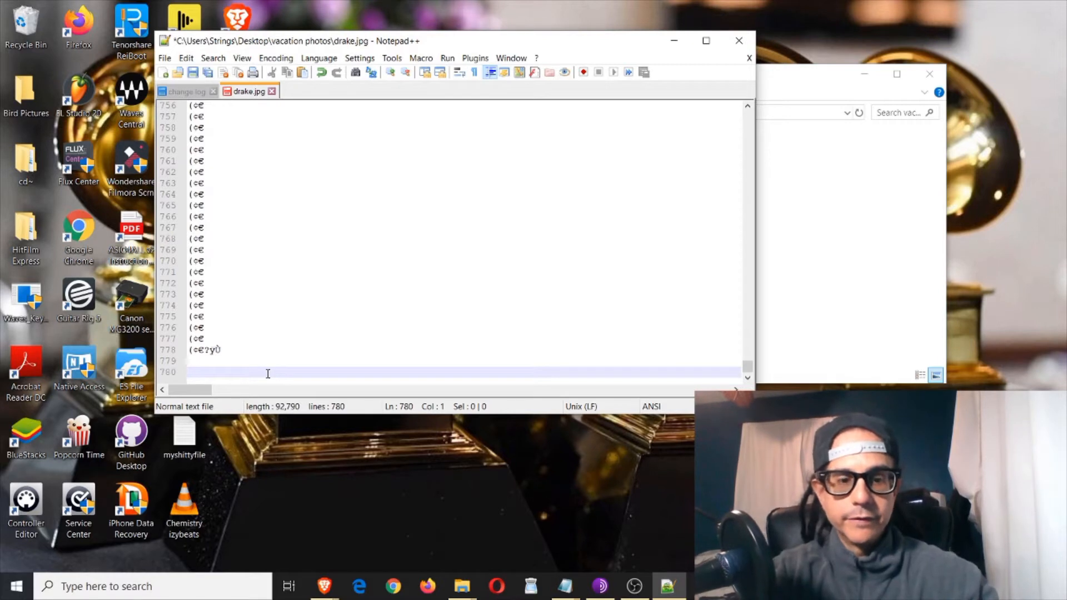
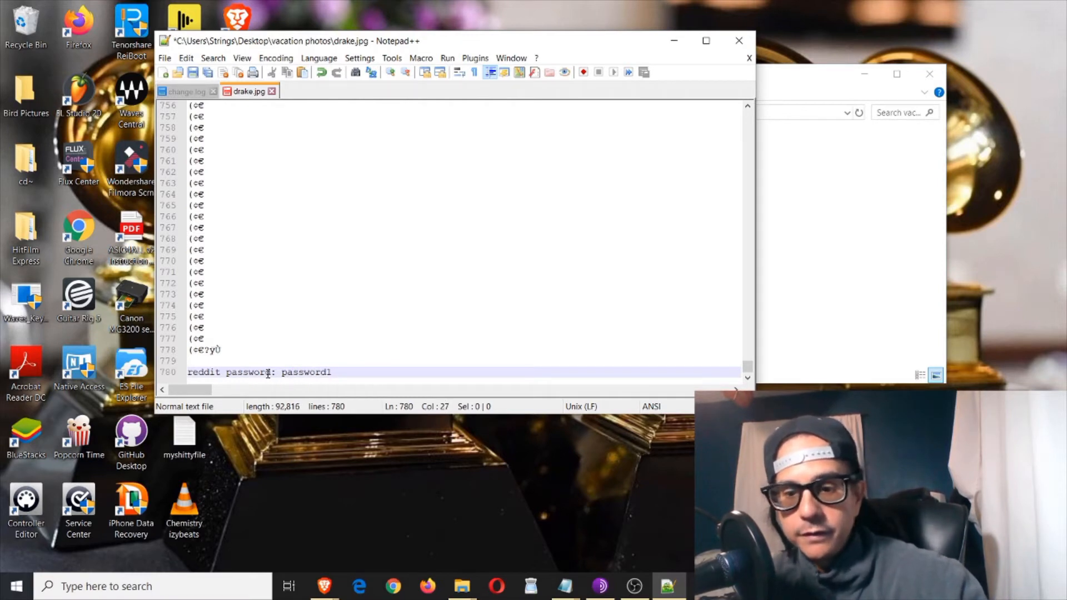
key("enter")
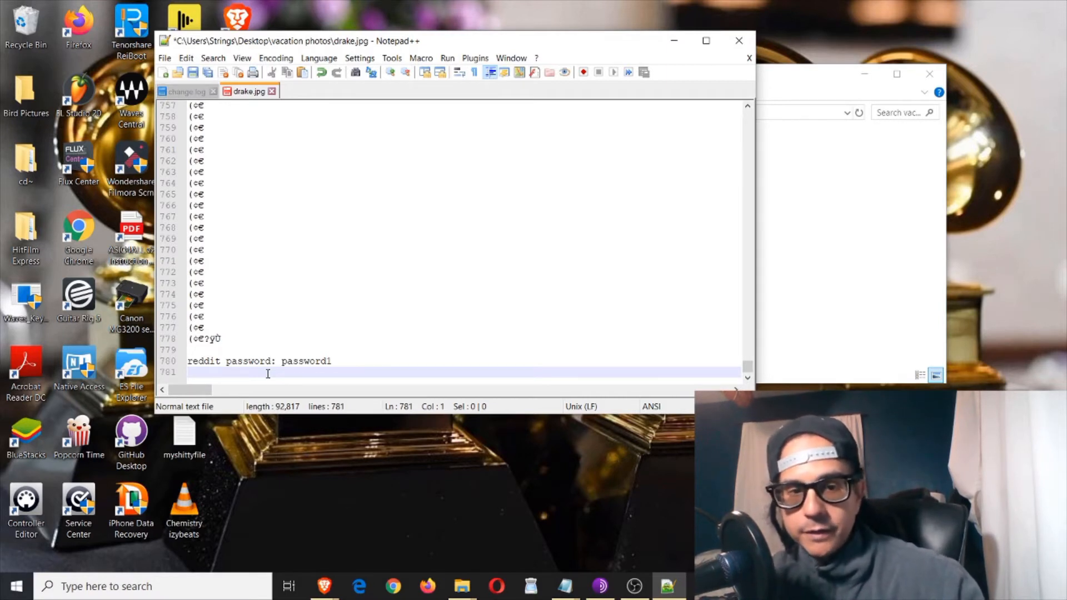
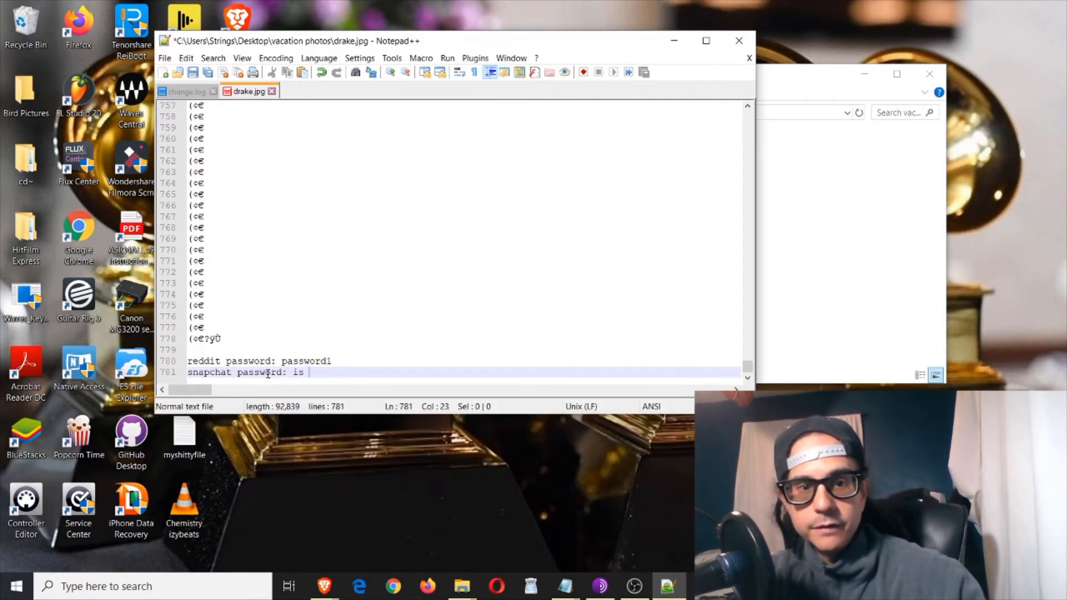
key("backspace")
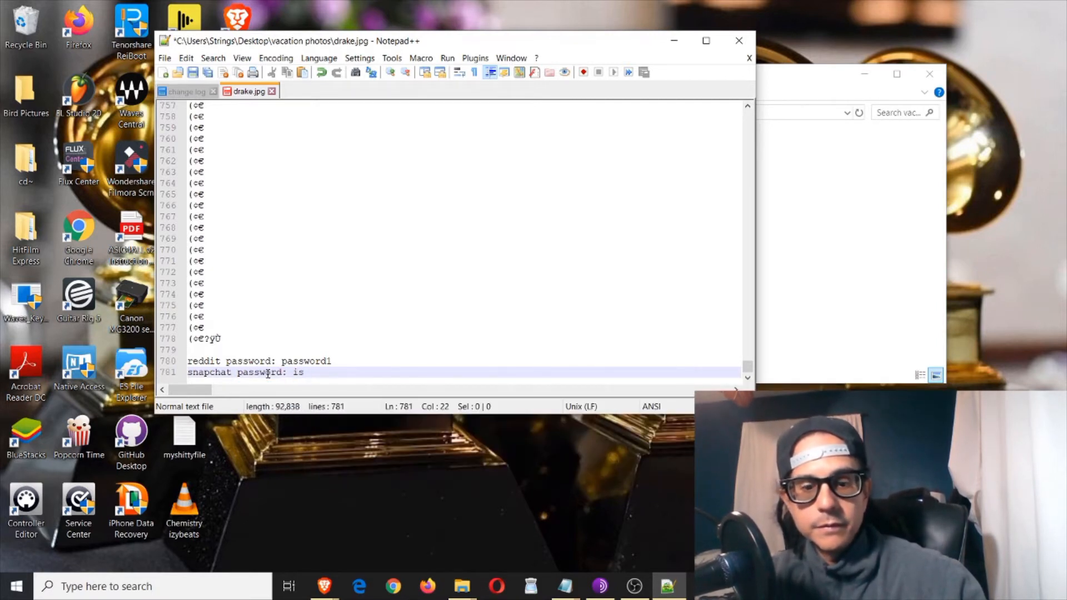
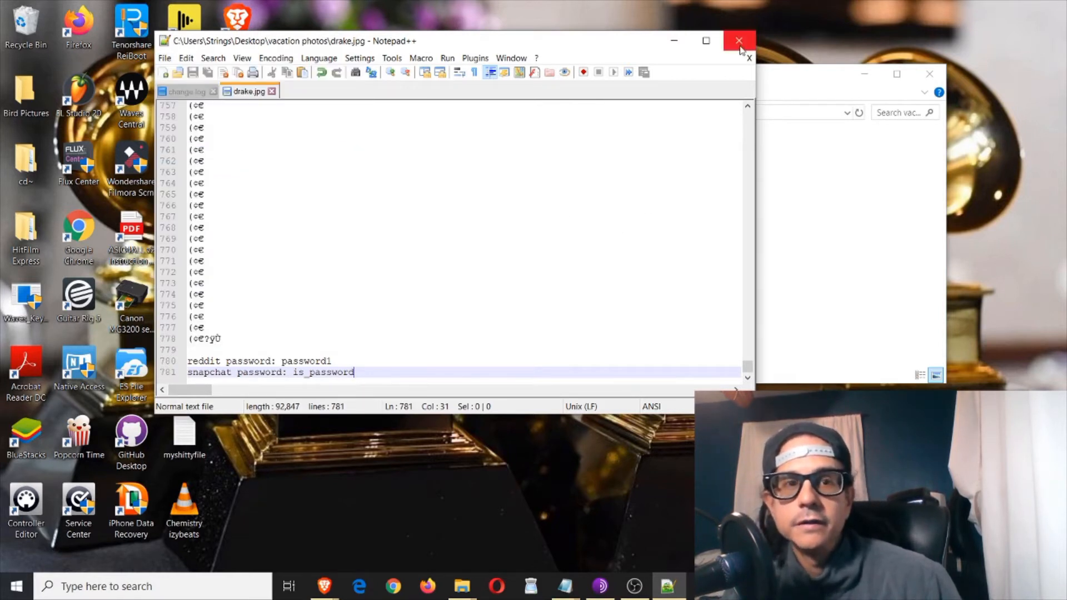
left_click(738, 41)
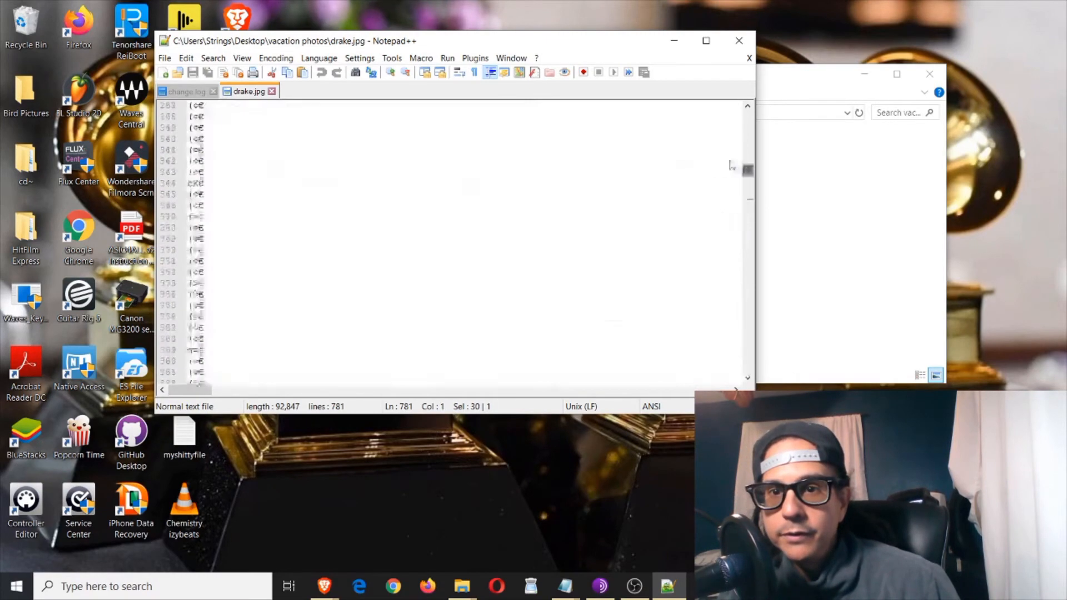
scroll("down", 3)
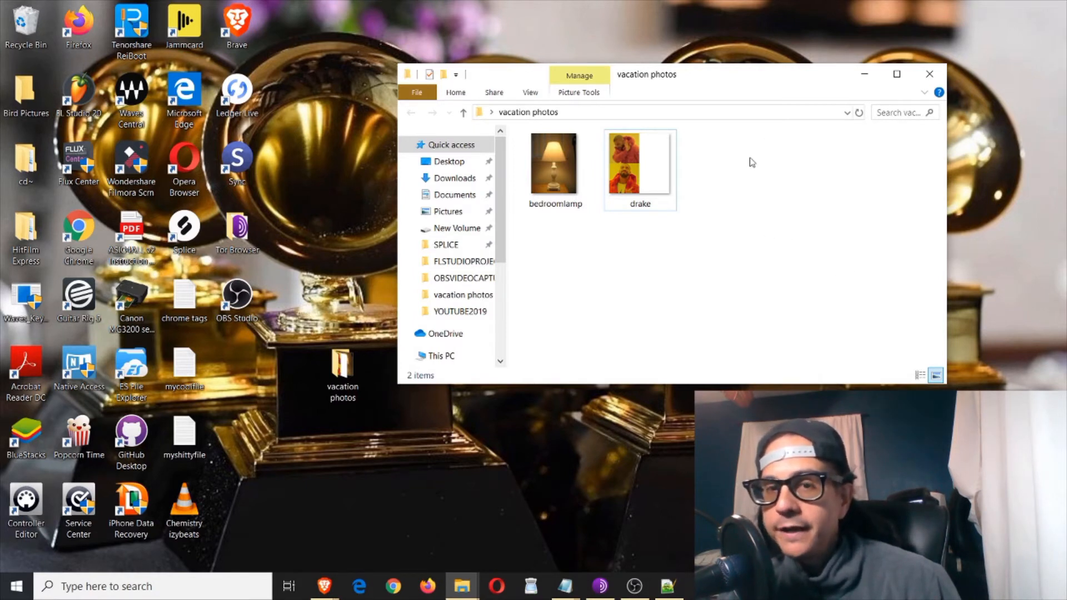
mouse_move(777, 81)
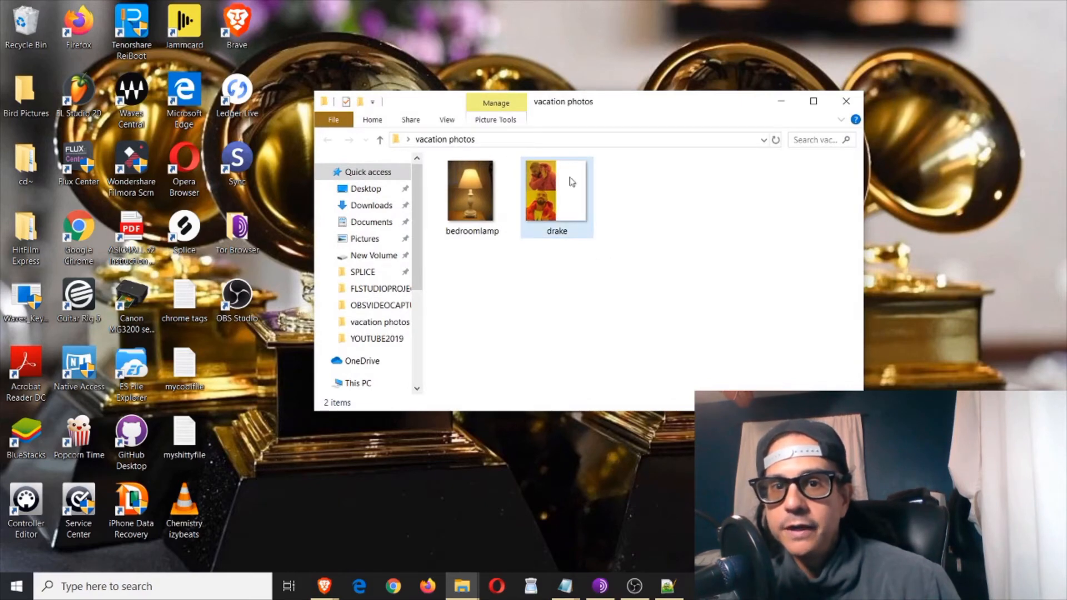
mouse_move(557, 190)
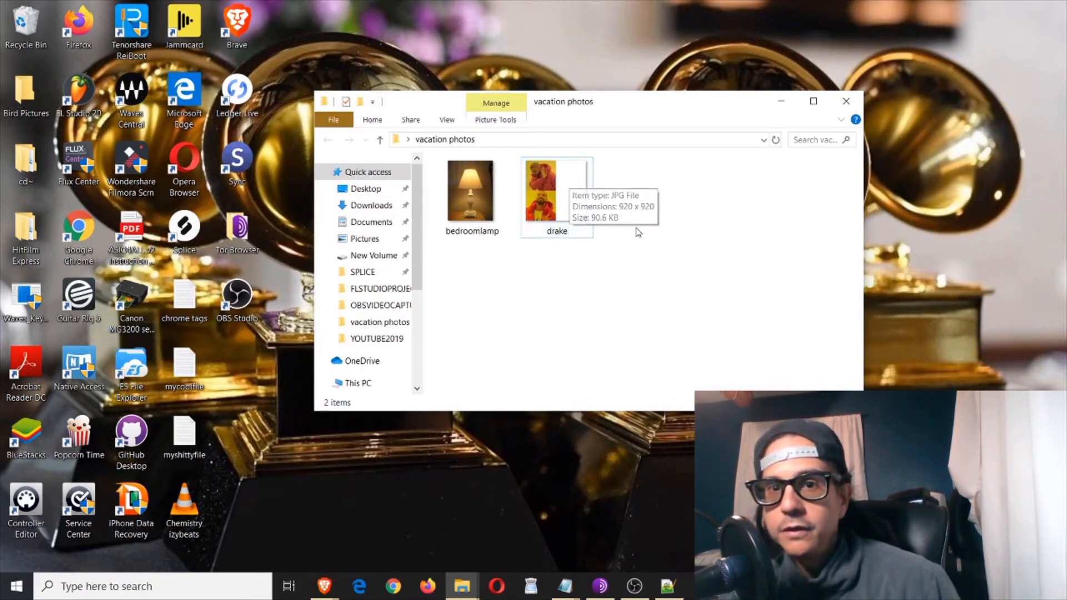
- Show the drake image's 7-Zip archiving options in vacation photos
right_click(556, 188)
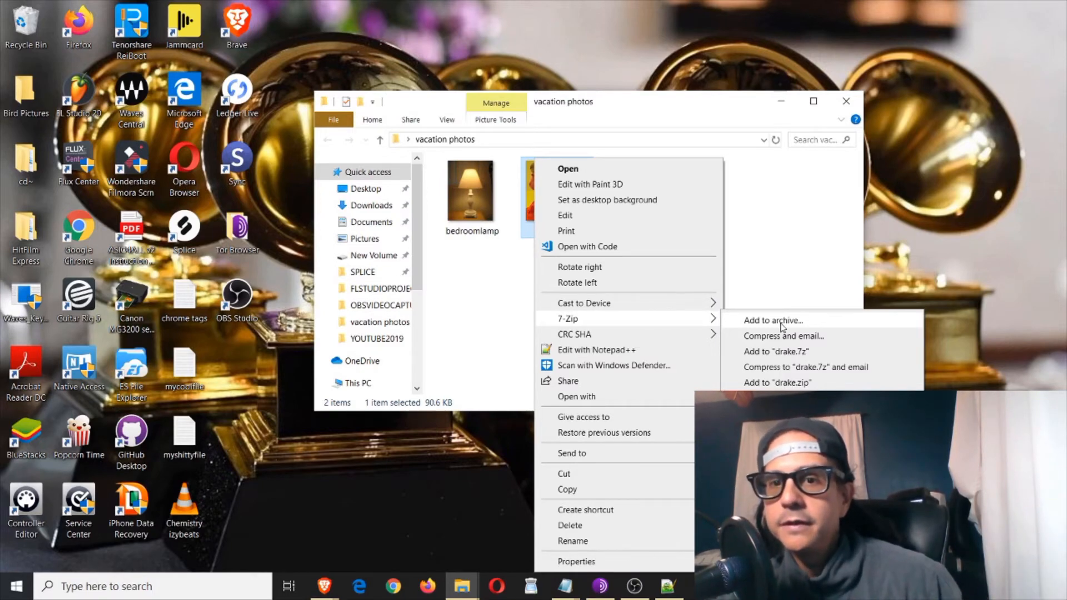
- Create a password-protected drake.7z archive with an encryption password
left_click(772, 320)
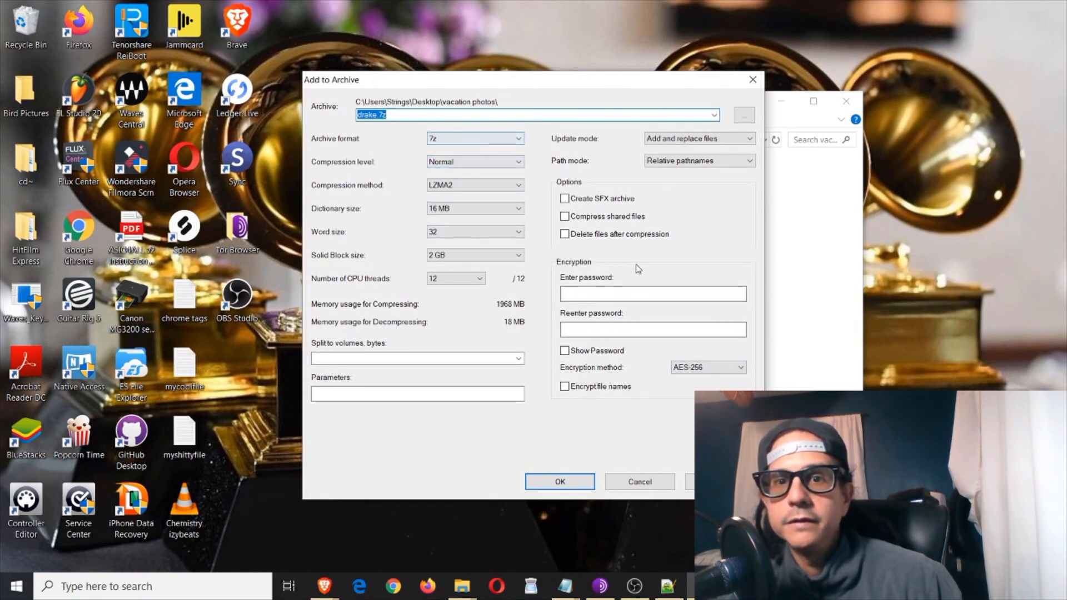
left_click(652, 293)
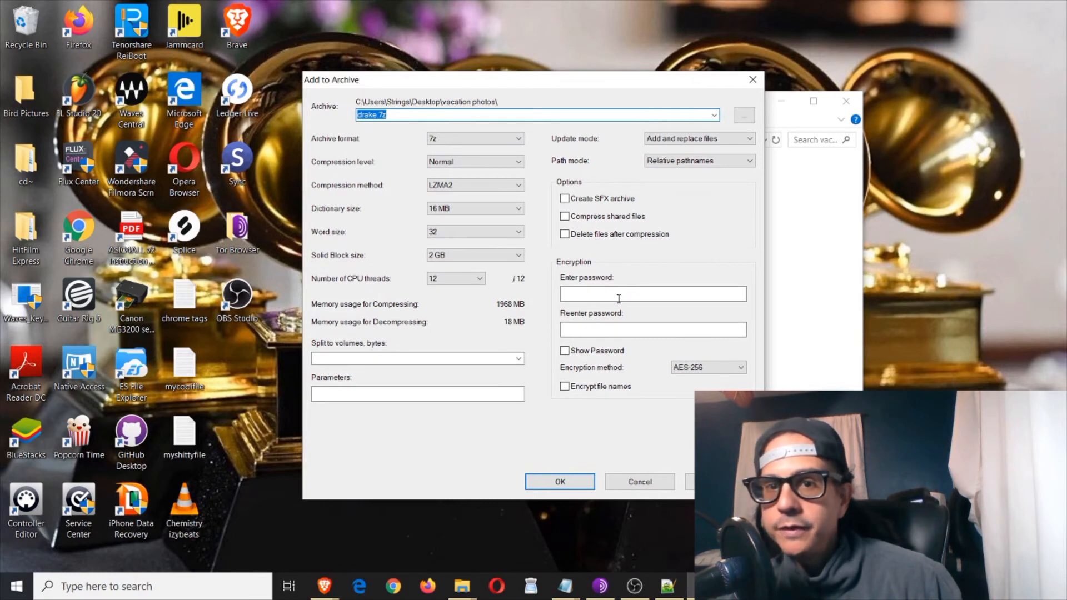
left_click(652, 293)
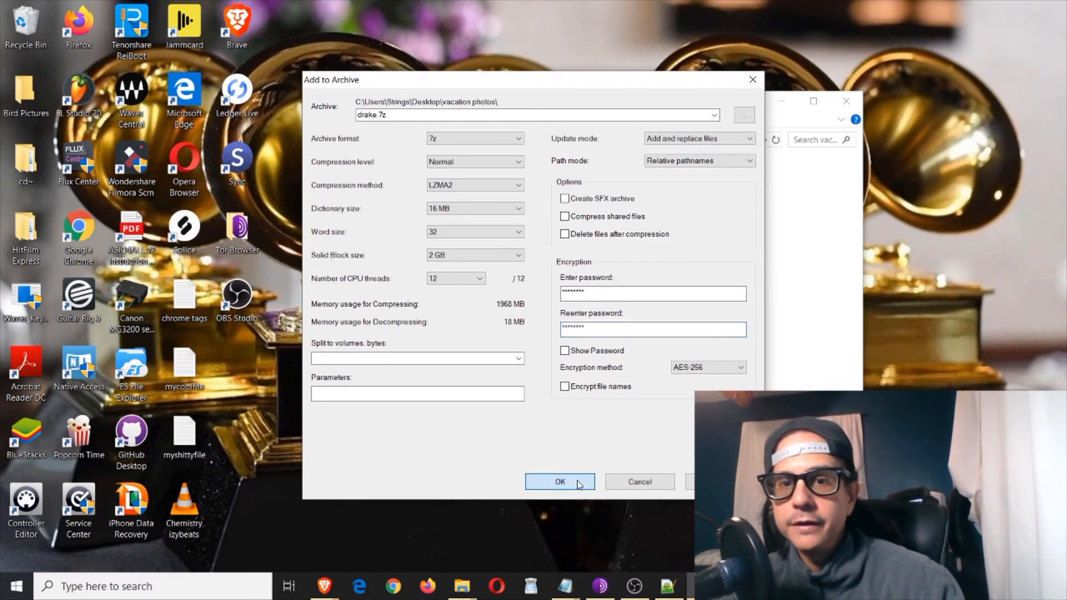
left_click(559, 481)
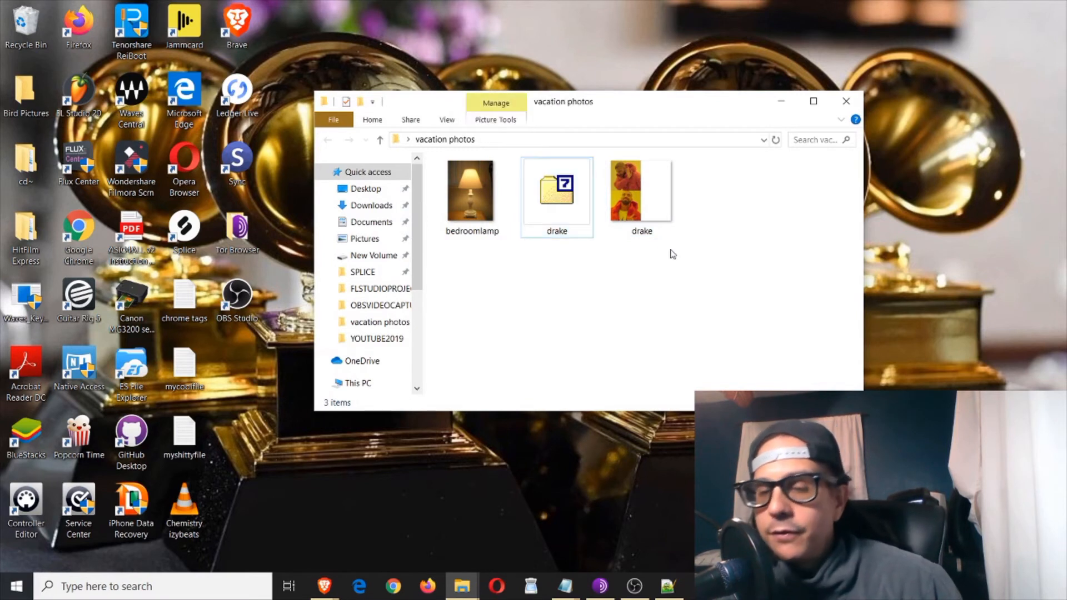
mouse_move(731, 239)
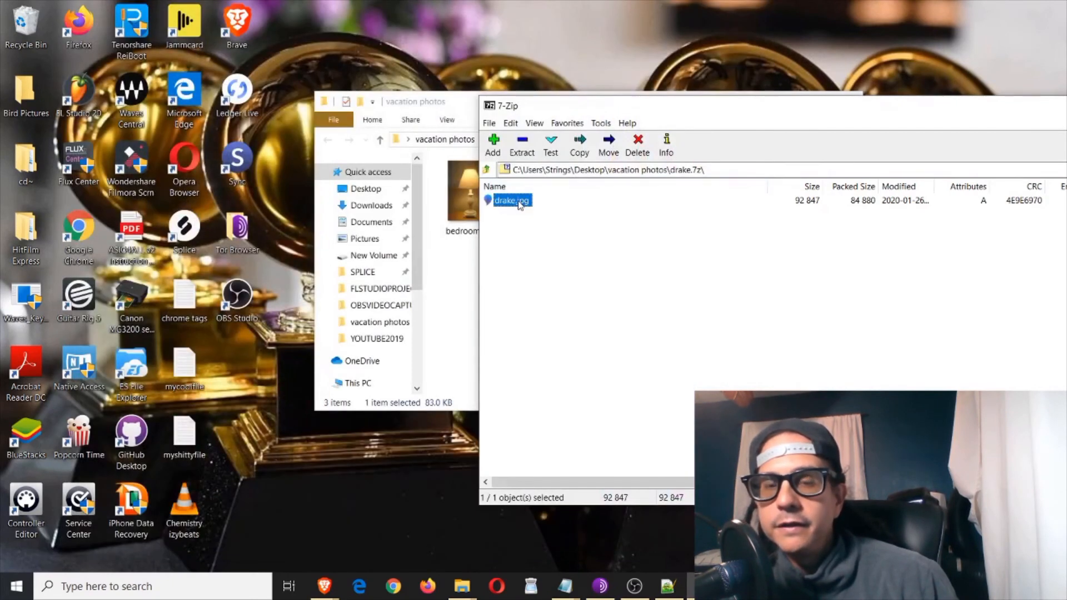
- Inspect drake.jpg inside the drake.7z archive, closing the image app that opened
right_click(511, 200)
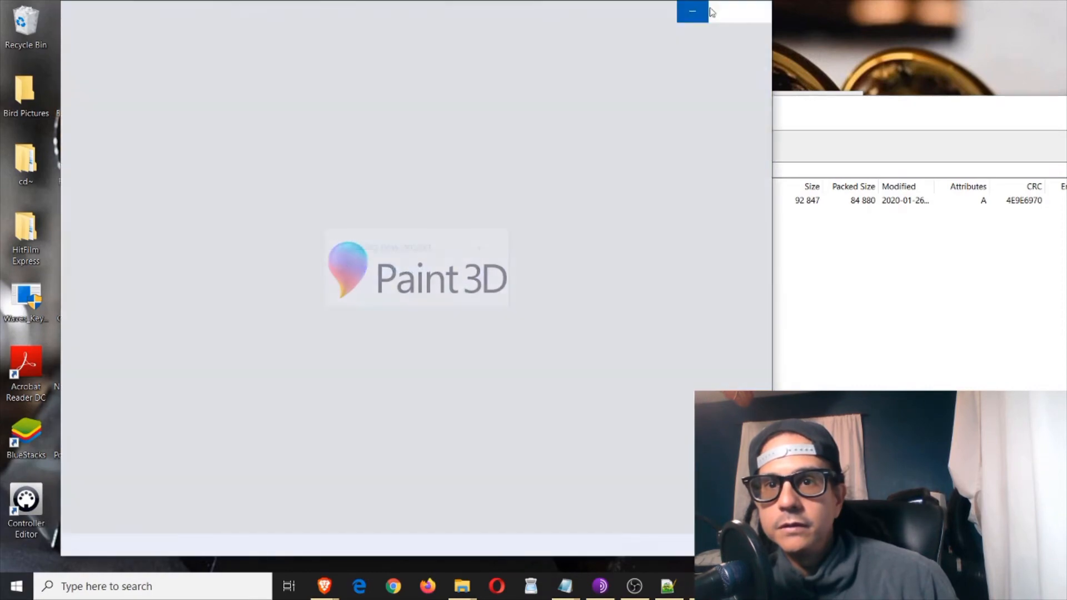
left_click(691, 12)
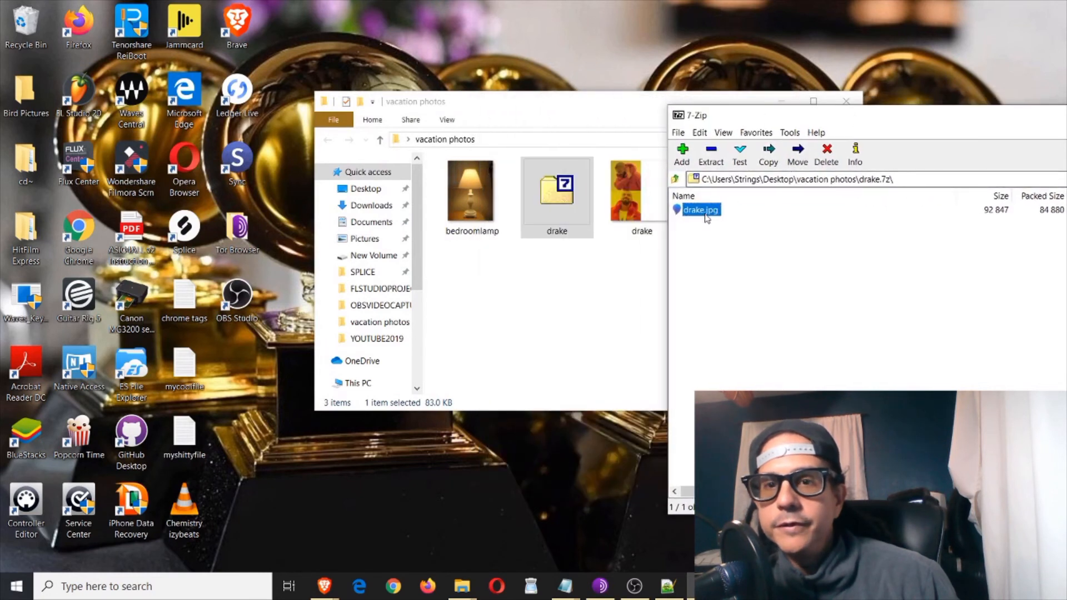
right_click(701, 210)
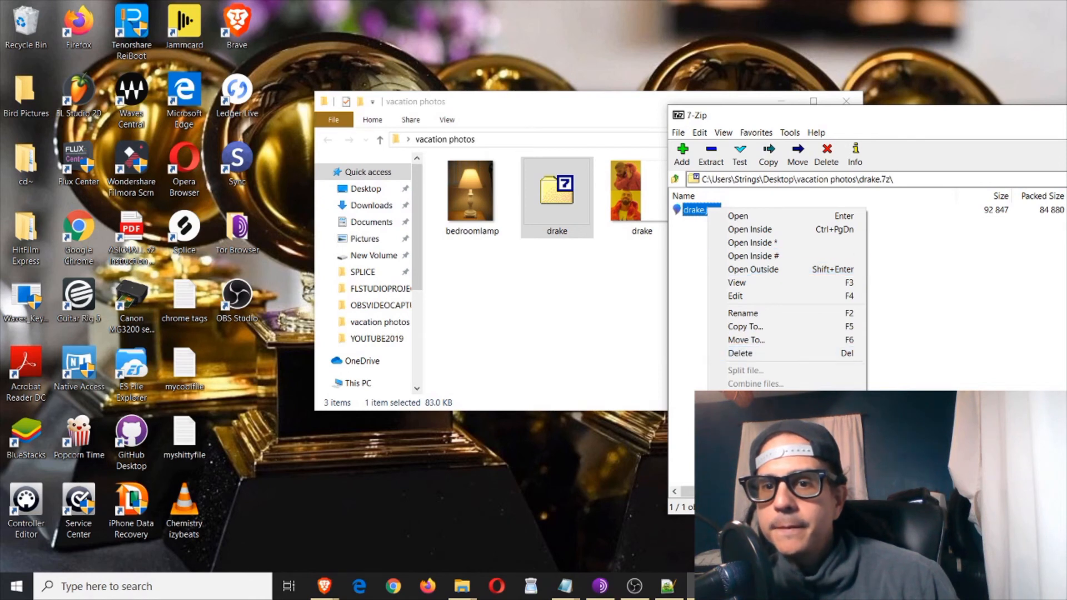
mouse_move(753, 256)
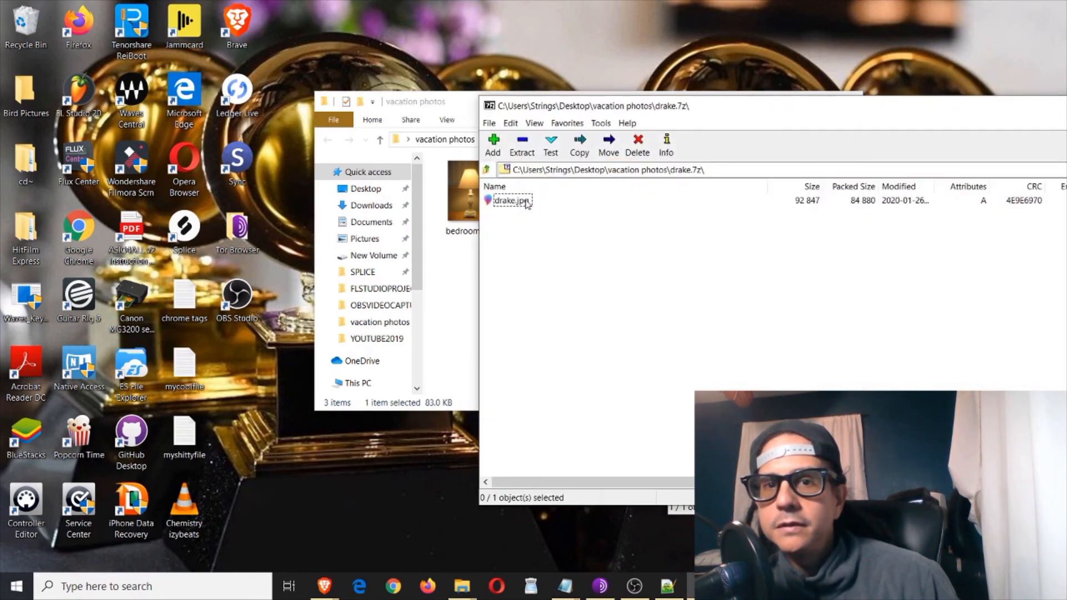
- Open drake.jpg from the archive by entering the password
double_click(509, 200)
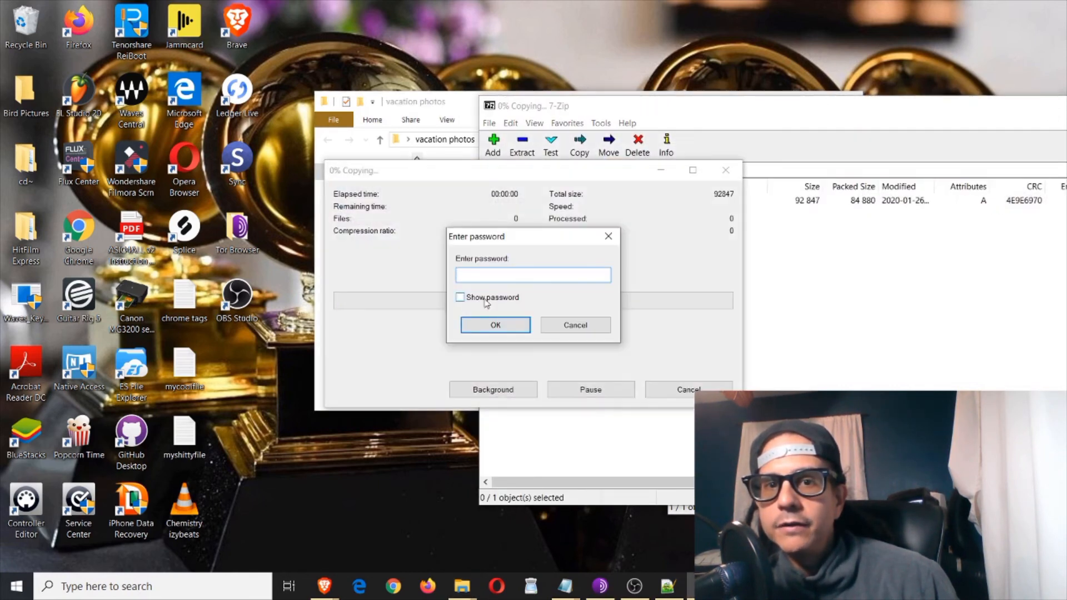
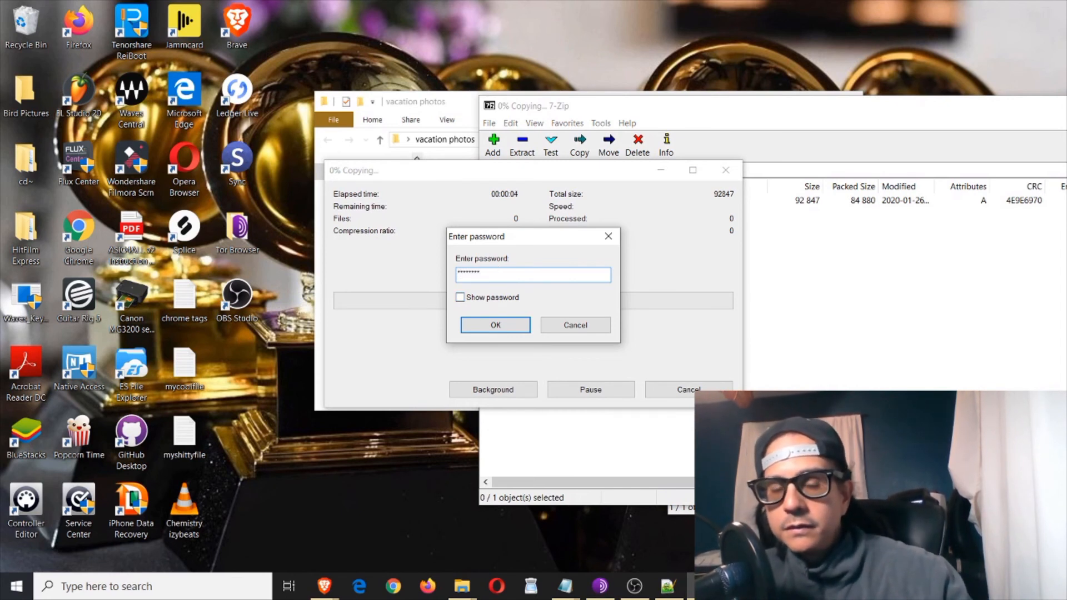
left_click(495, 324)
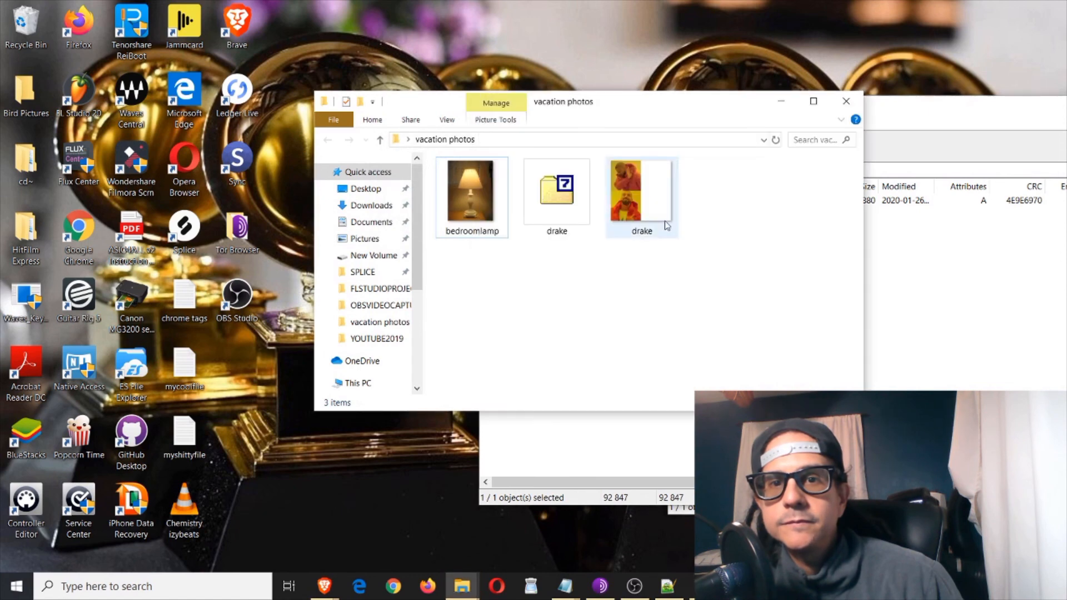
right_click(640, 194)
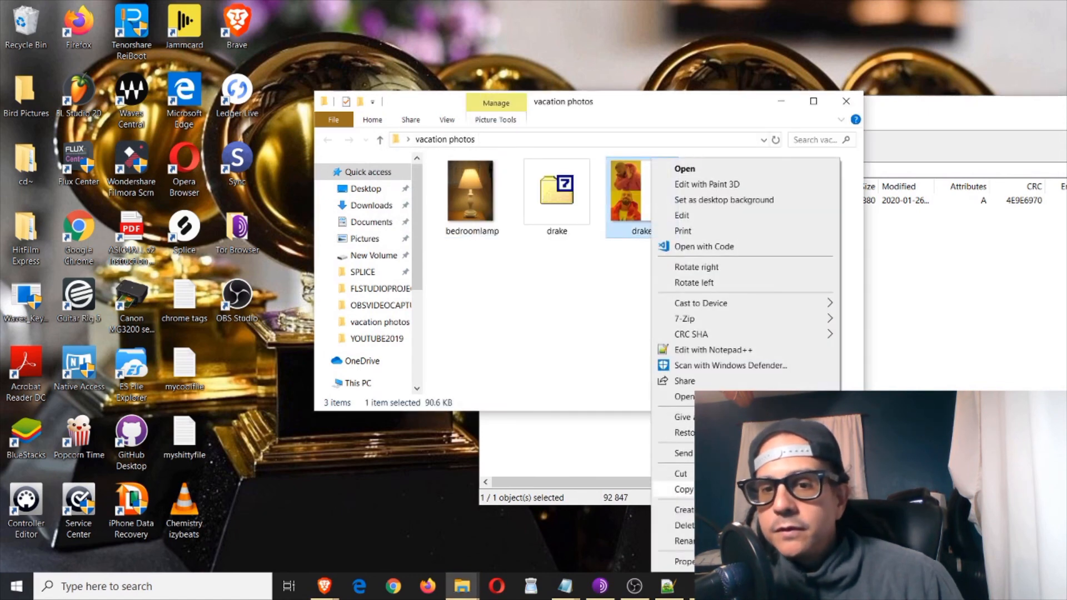
left_click(693, 397)
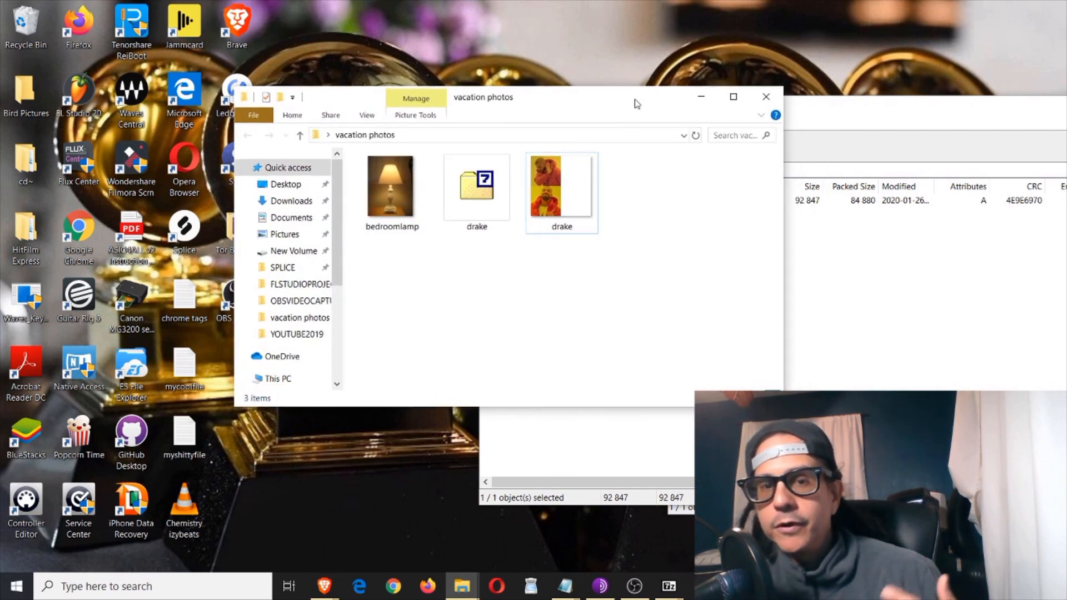
mouse_move(647, 134)
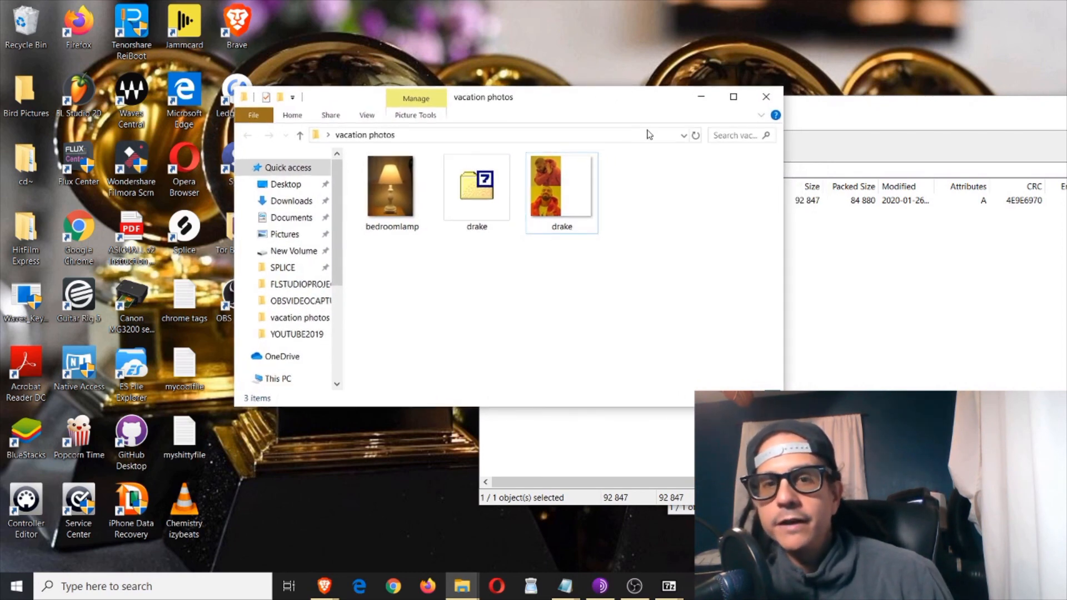